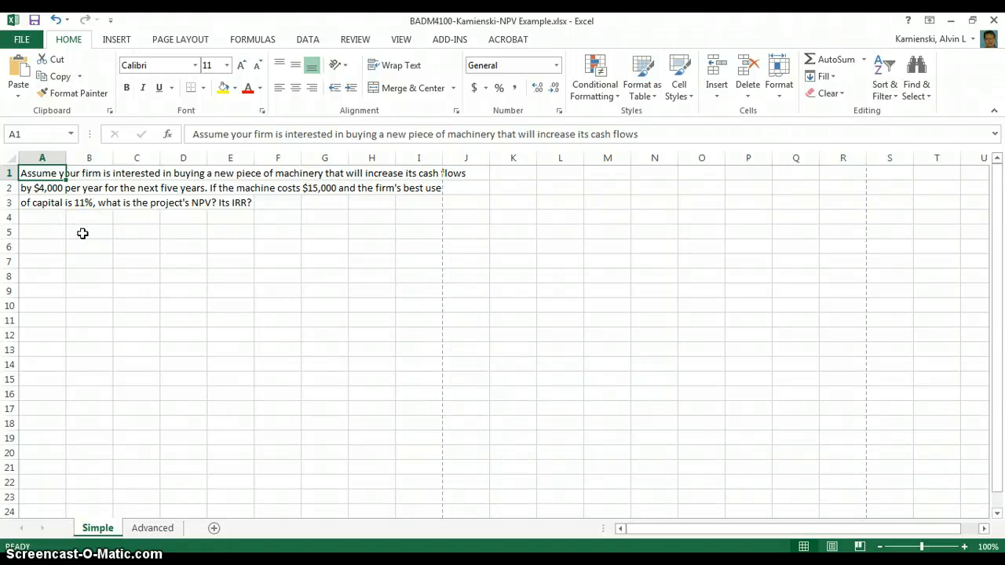
Review the problem statement and add a 'Process' heading in A5 below it
drag(41, 173, 41, 203)
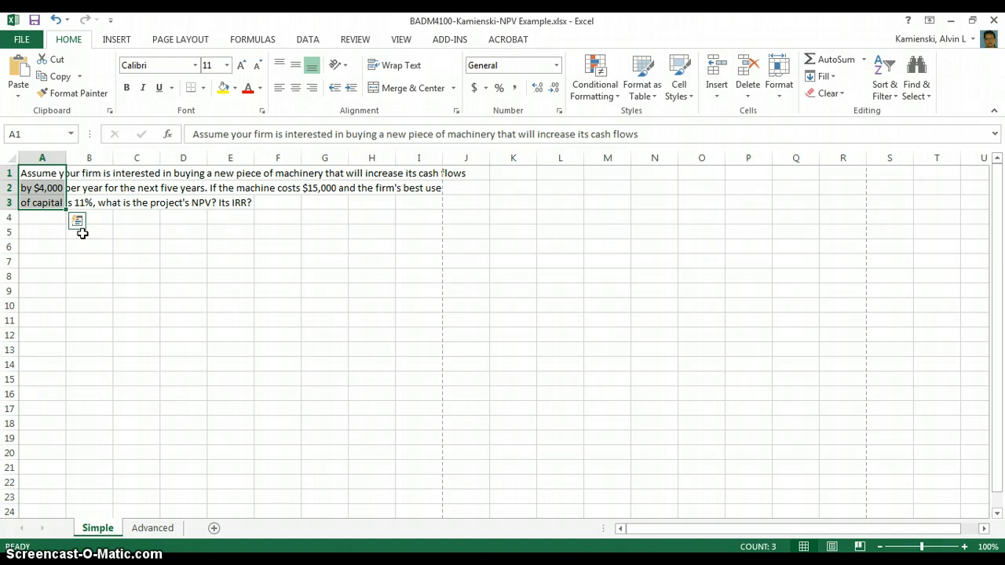
click(40, 188)
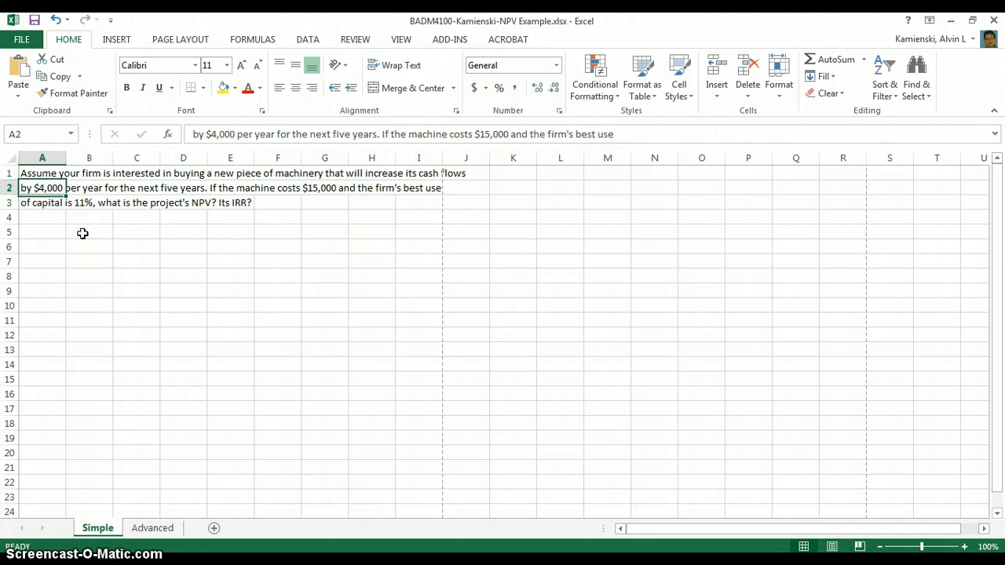
click(41, 232)
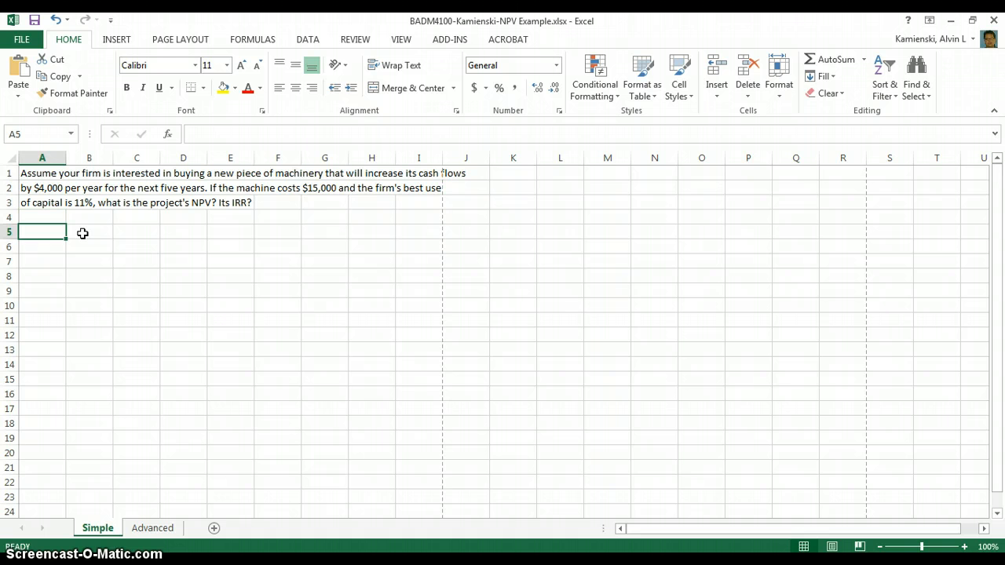
text(Process)
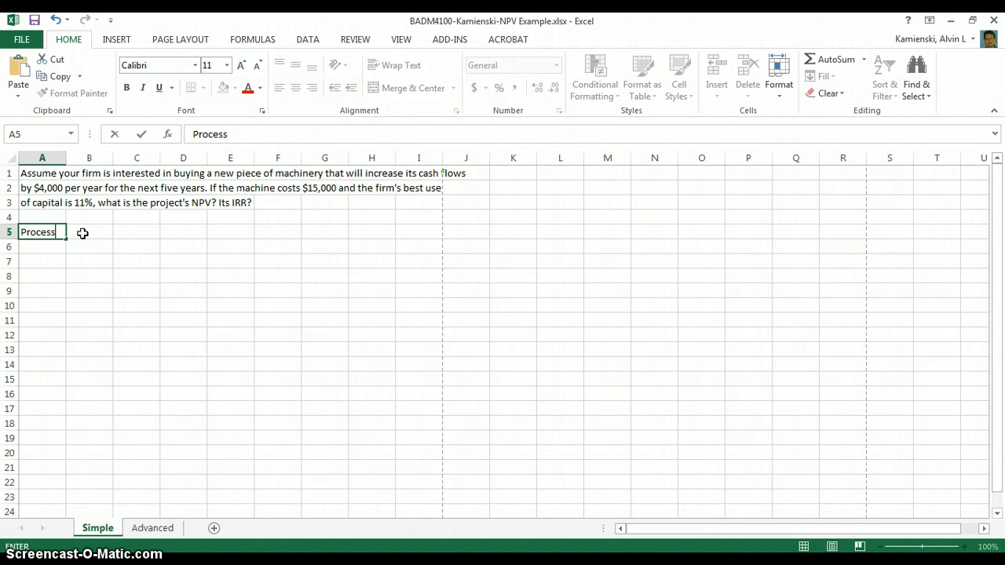
key(enter)
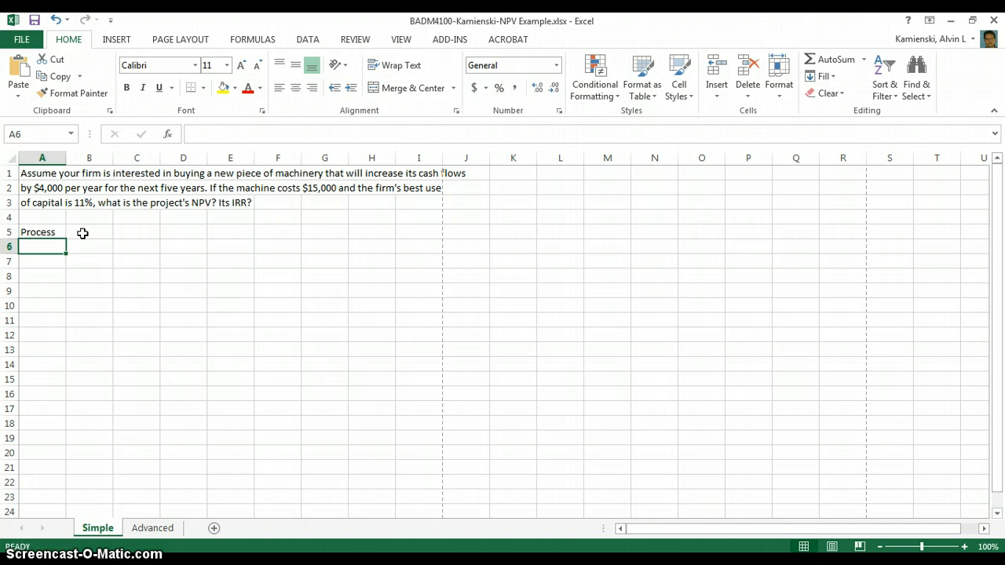
List process steps '1. Read the problem twice' and '2. Document the assumptions'
click(41, 232)
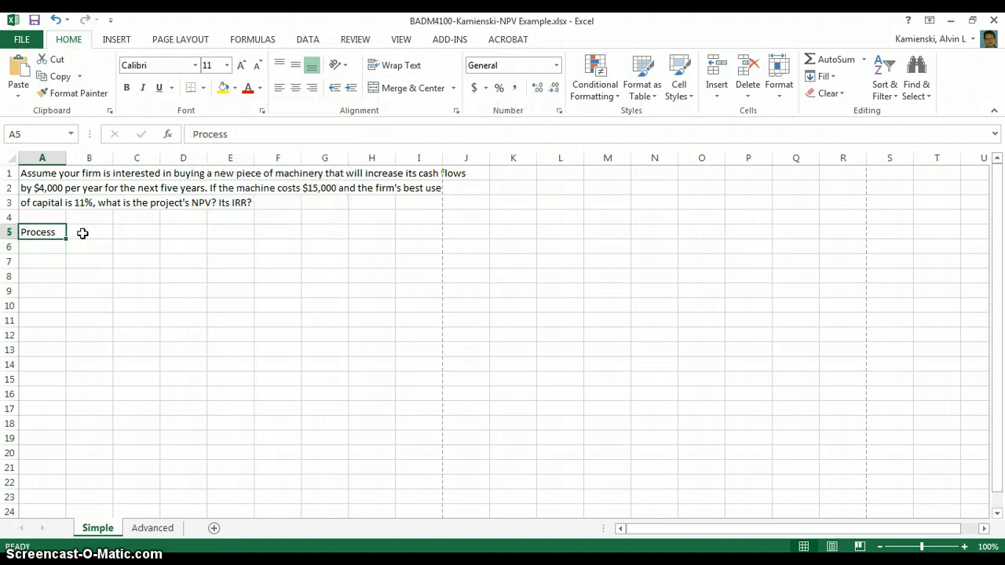
text(1.)
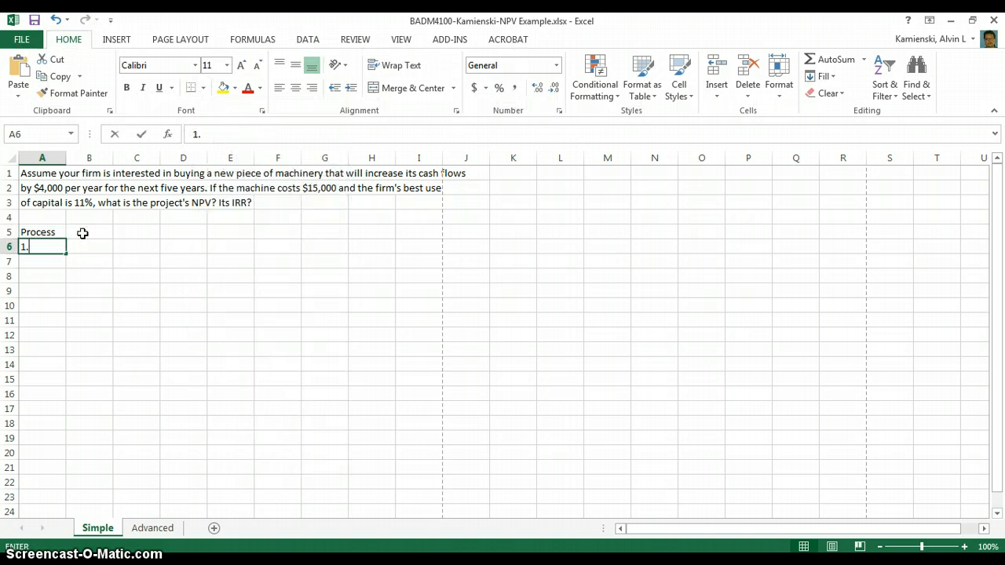
text(Read th)
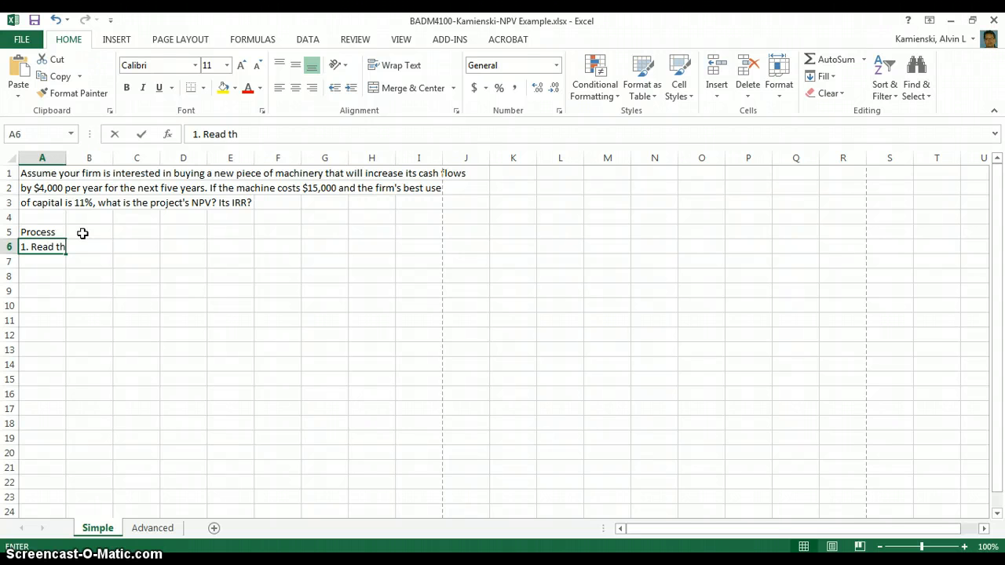
text(e problem twice)
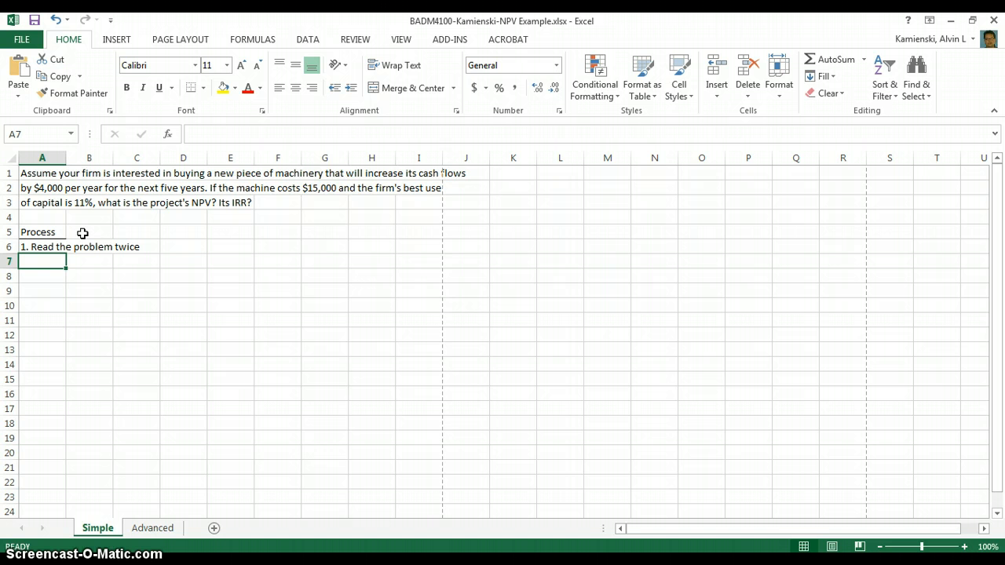
text(2. Do)
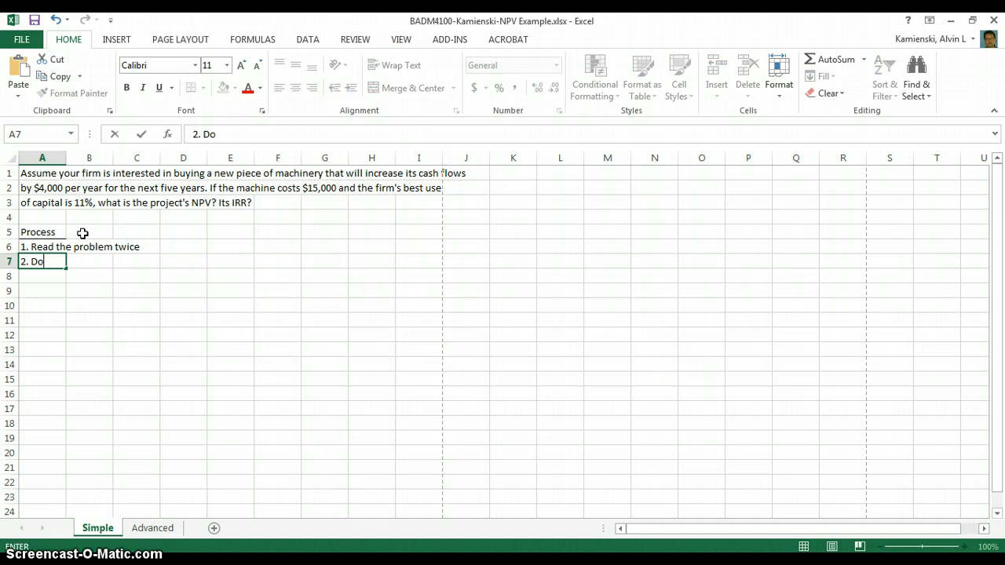
text(cument the a)
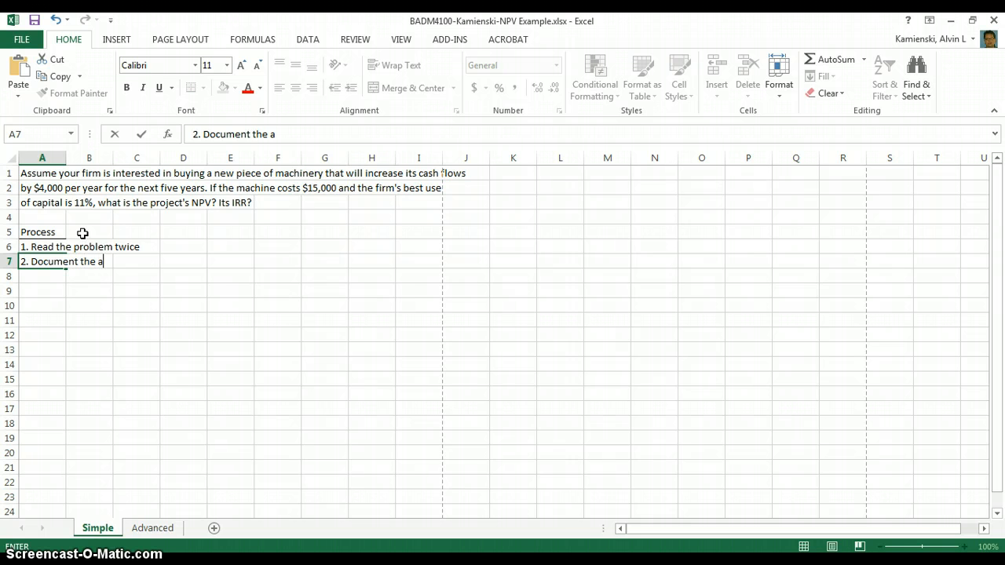
text(sum)
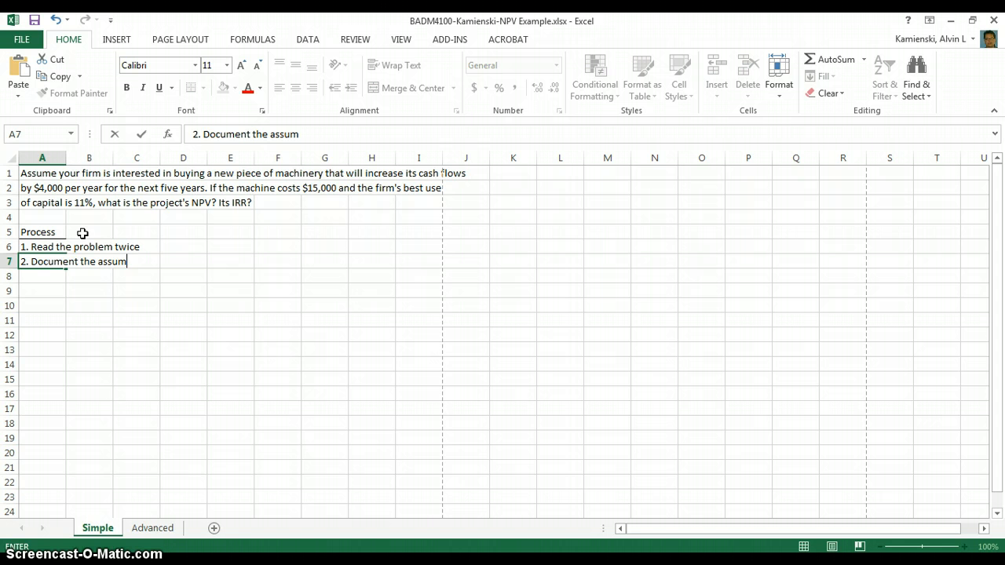
key(enter)
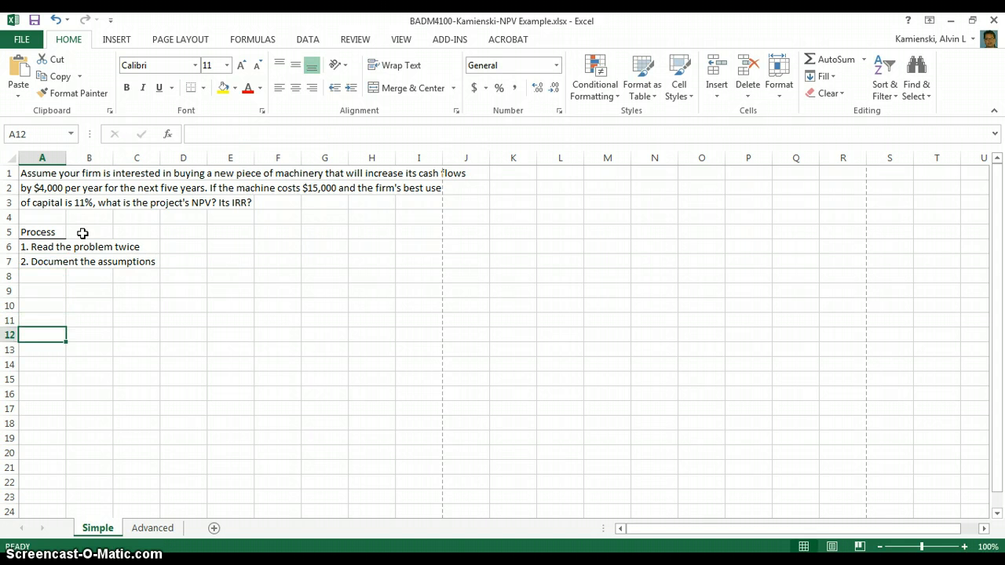
Add the Assumptions heading with Cash Flow $4,000.00 in Accounting format and N 5 years
text(Assumptions)
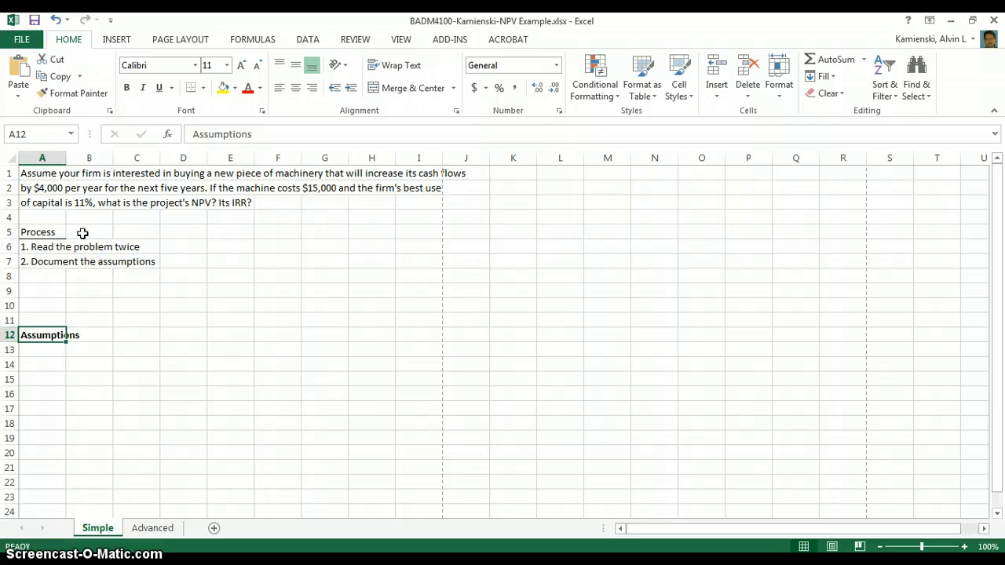
text(Cash Flows)
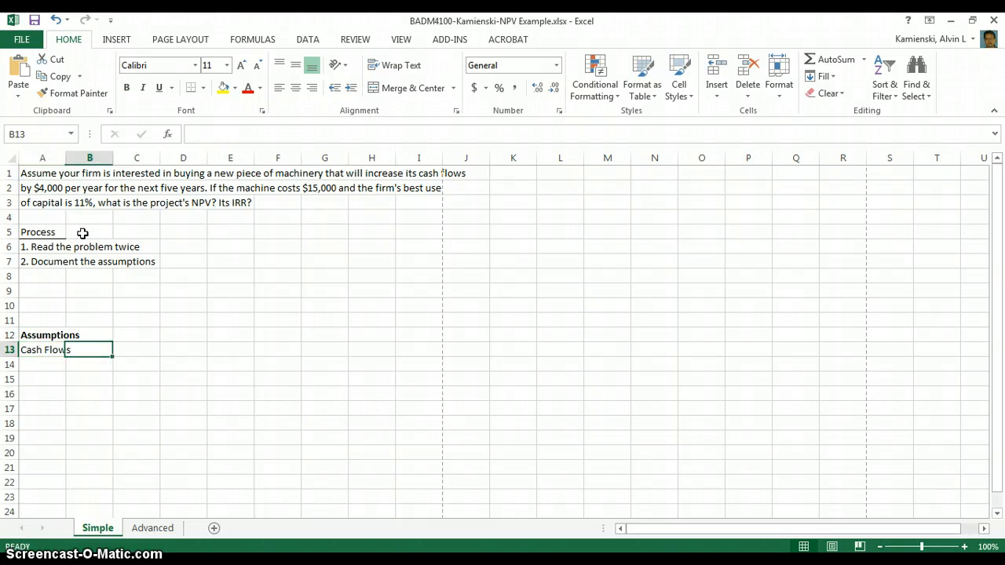
text(4000)
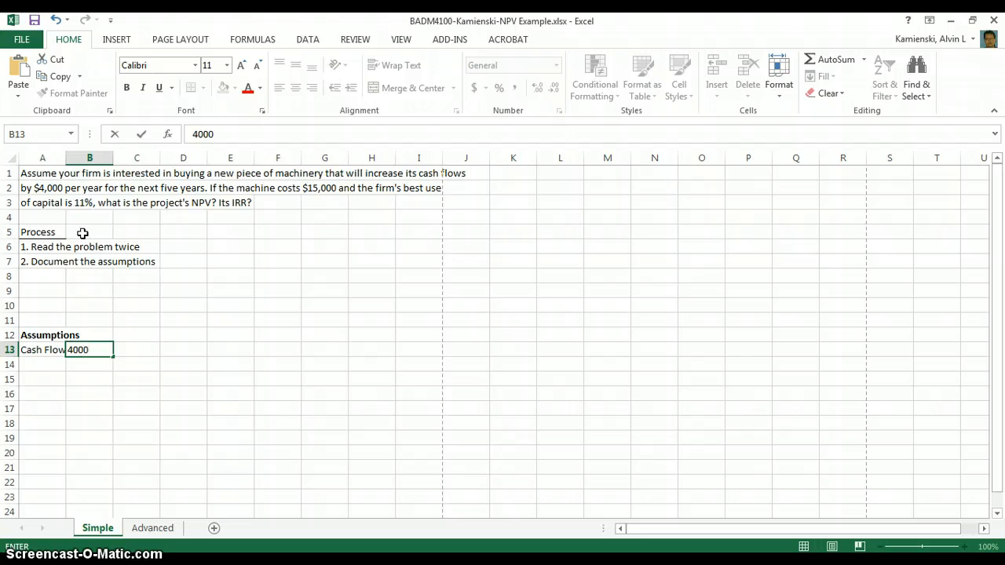
click(487, 88)
text(N (ye)
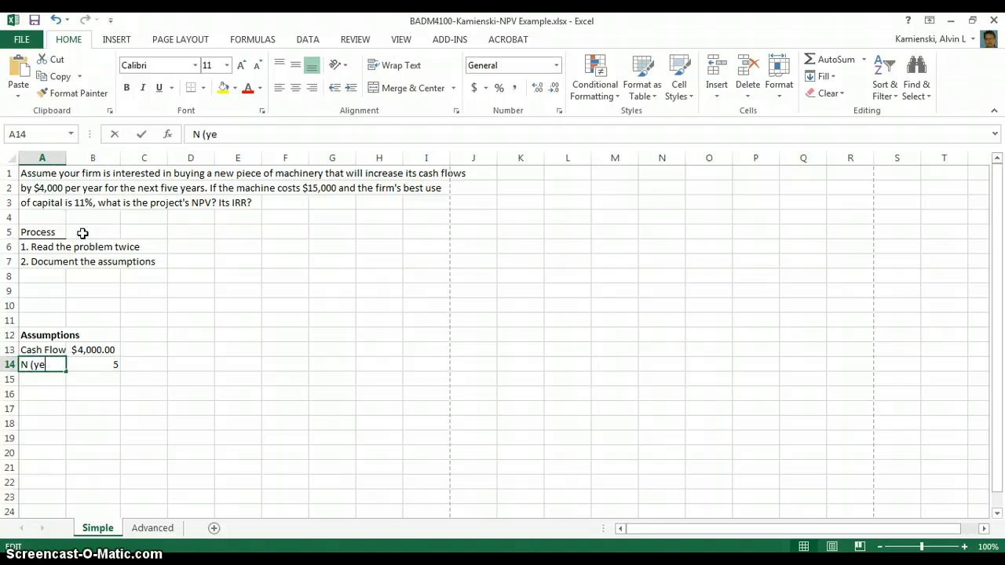
key(enter)
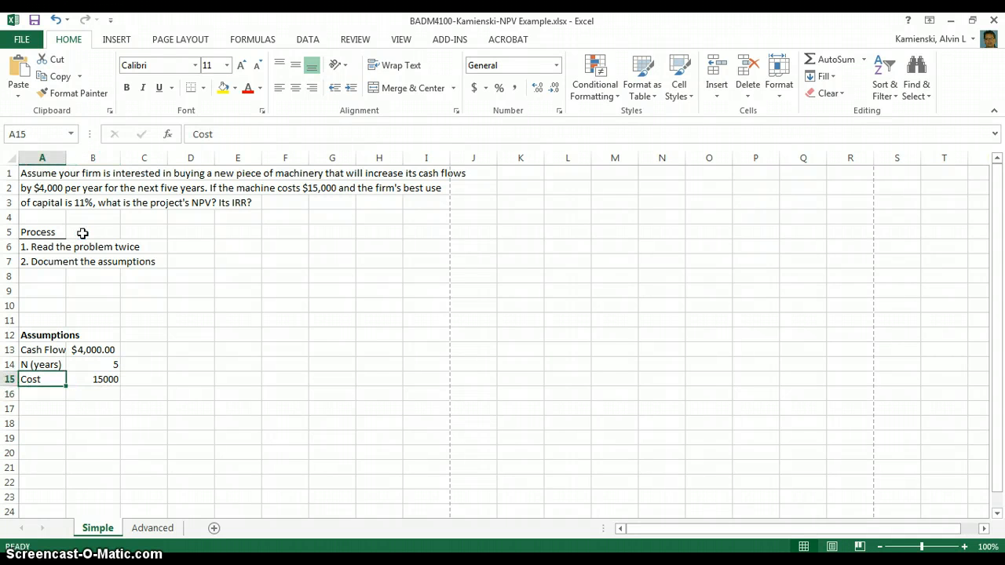
Complete the assumptions with Cost $15,000.00 and Rate 0.11
text(han)
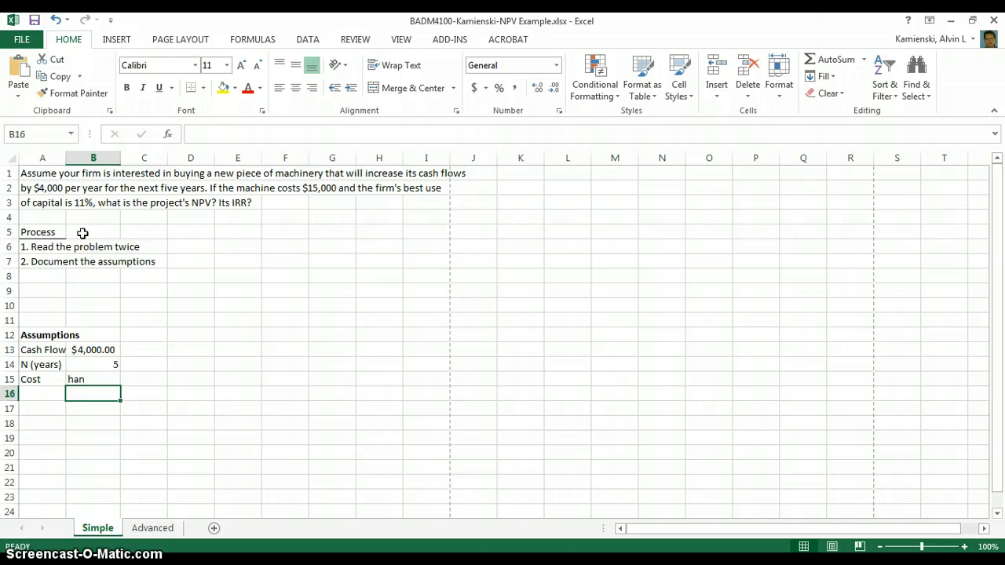
text(150000.00)
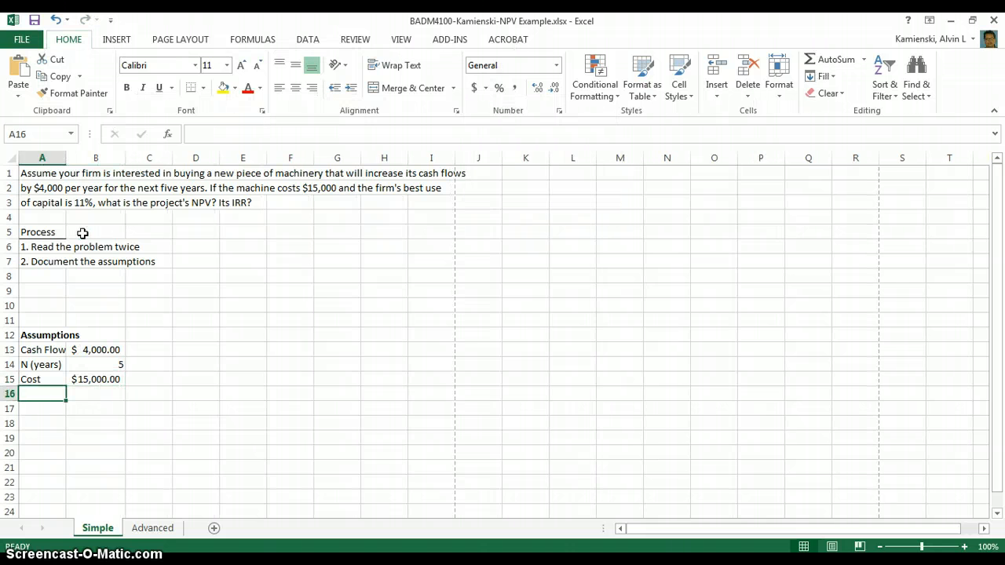
text(Rate)
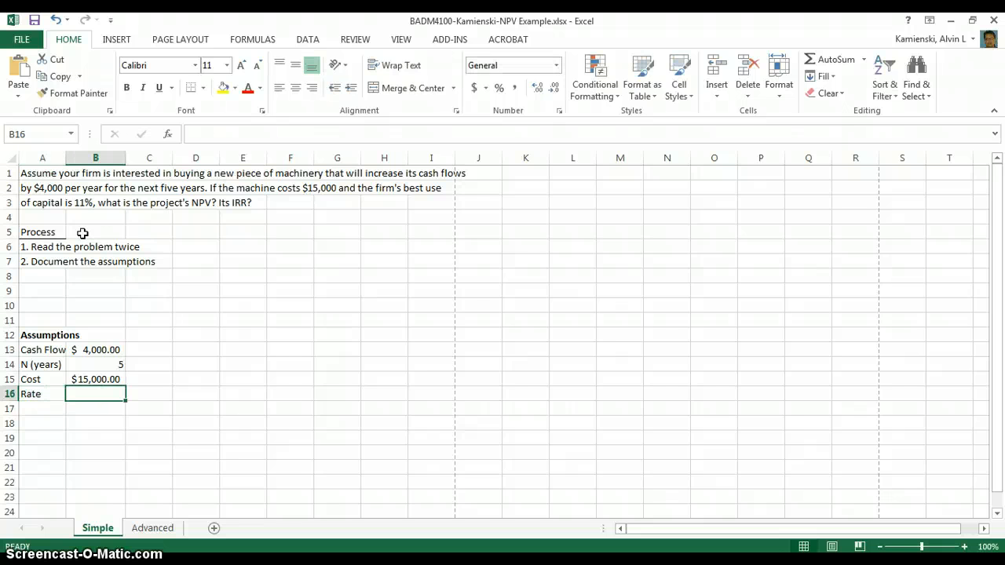
text(0.11)
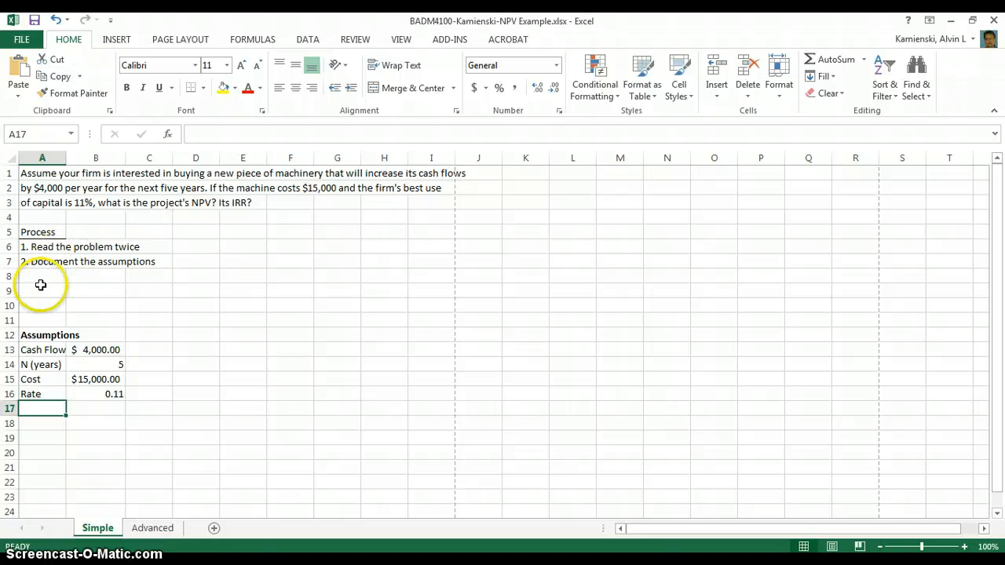
Add a third process step, '3. Timeline', in A8
click(42, 276)
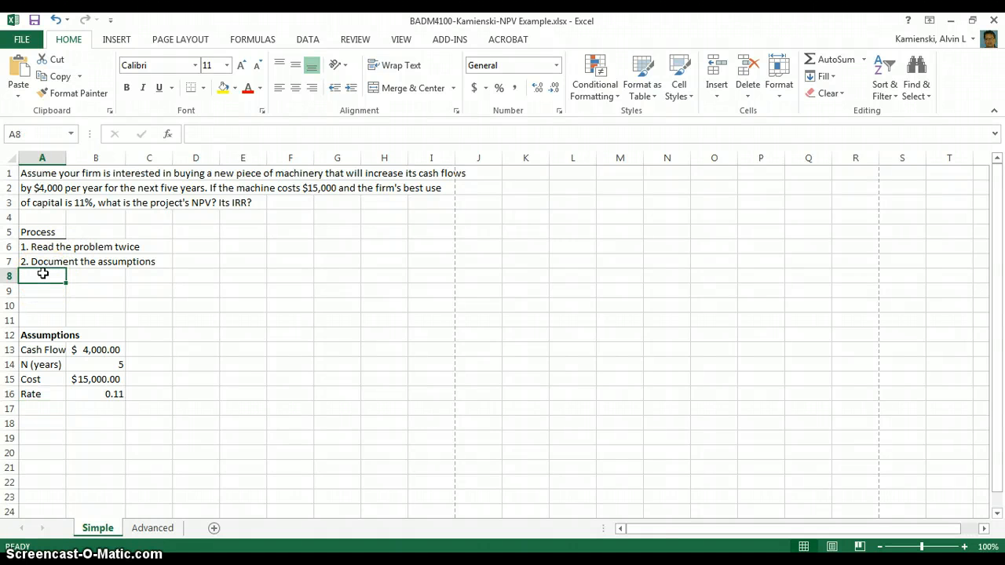
text(3. Timeline)
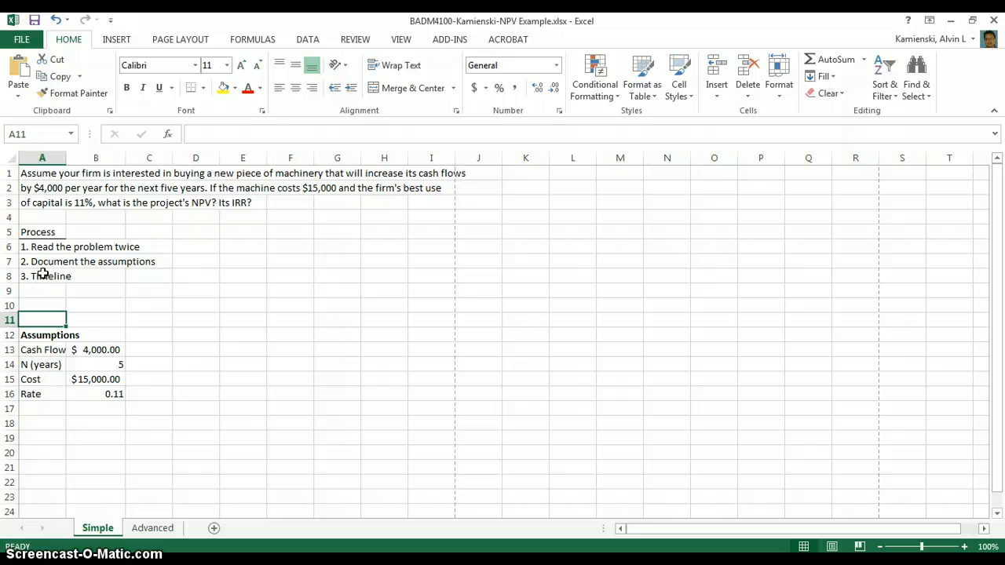
click(40, 364)
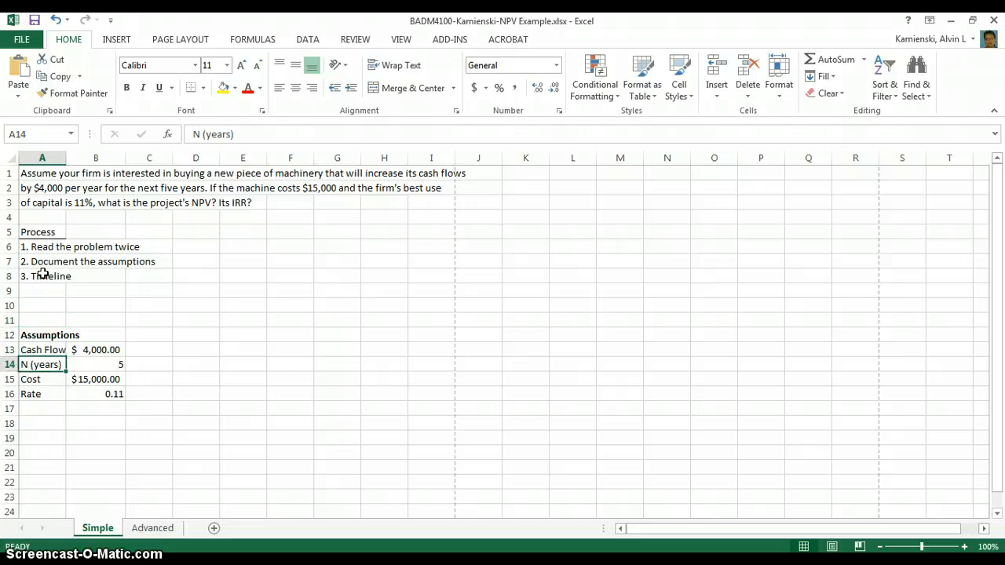
Create a Periods row in A18 numbered 0 through 5, centred, and start process step 4
click(40, 437)
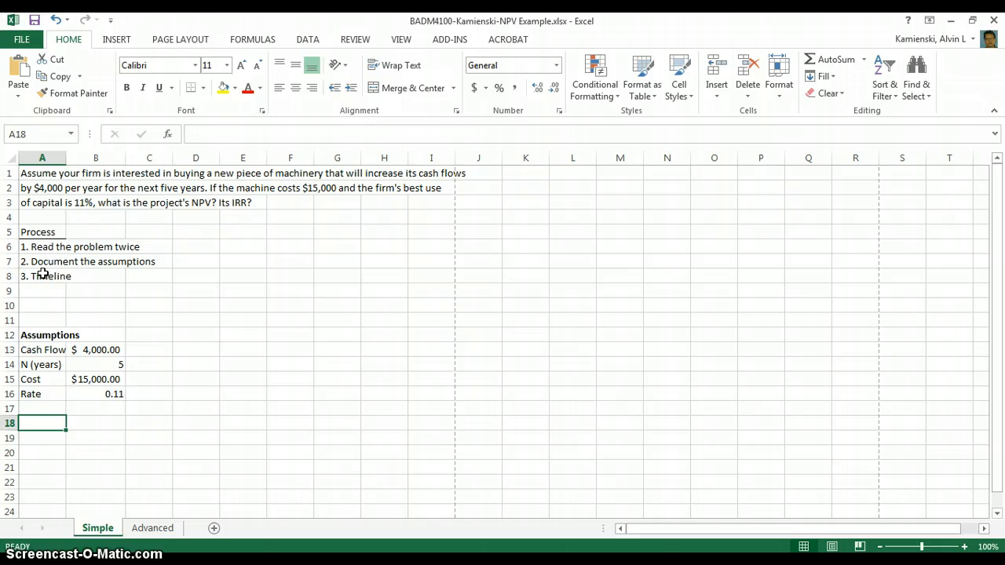
text(Periods)
click(96, 422)
text(0)
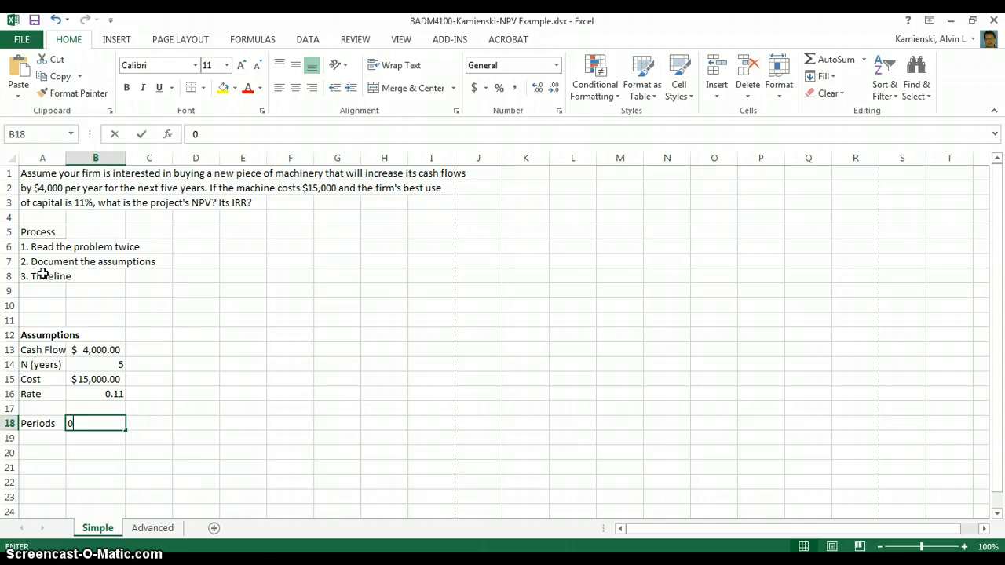
text(2)
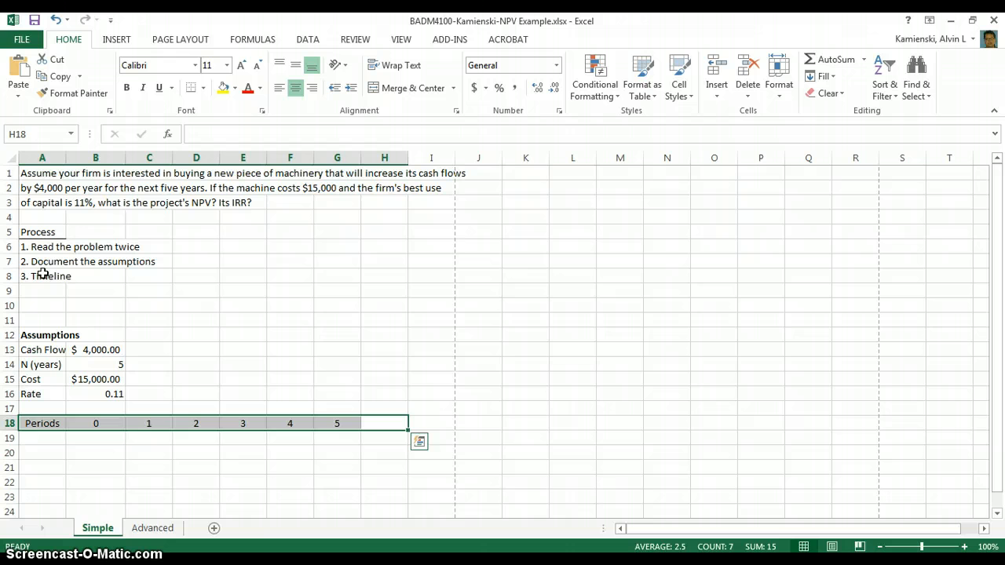
click(148, 424)
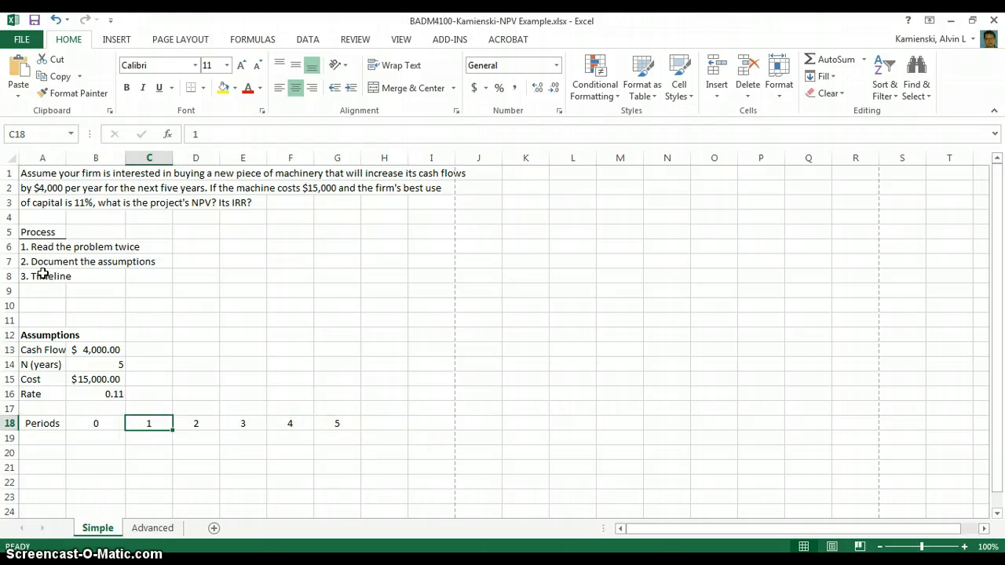
click(96, 424)
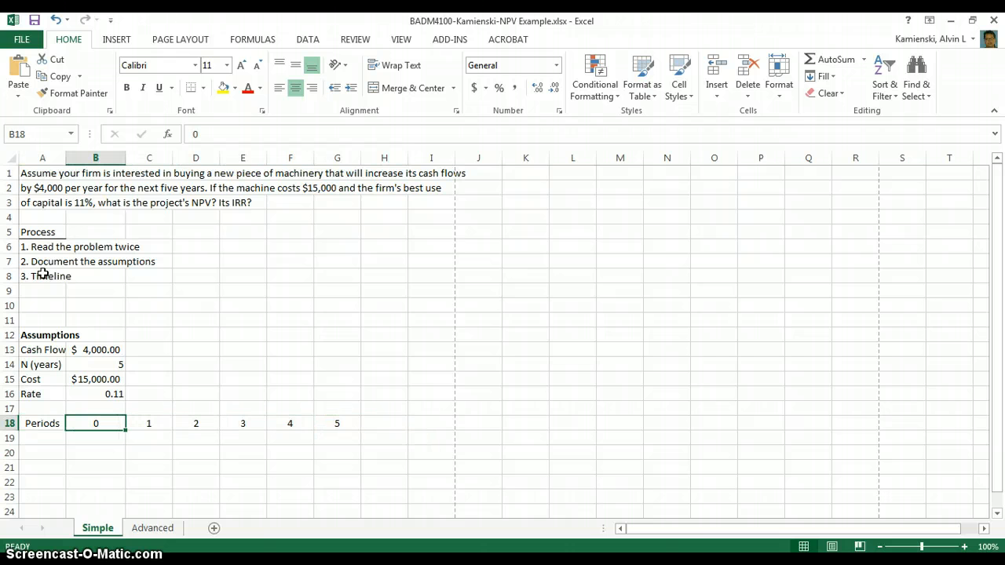
click(42, 424)
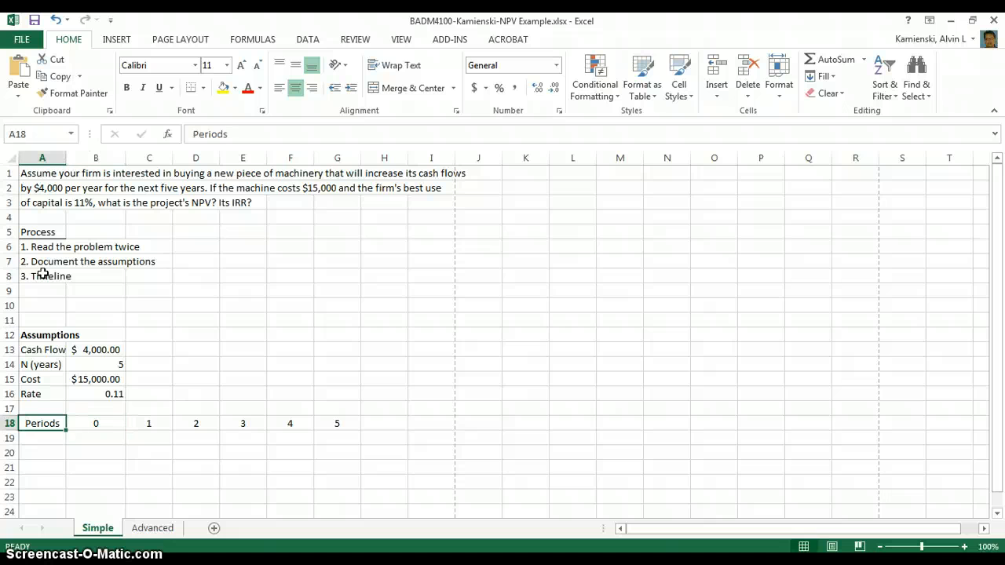
click(41, 320)
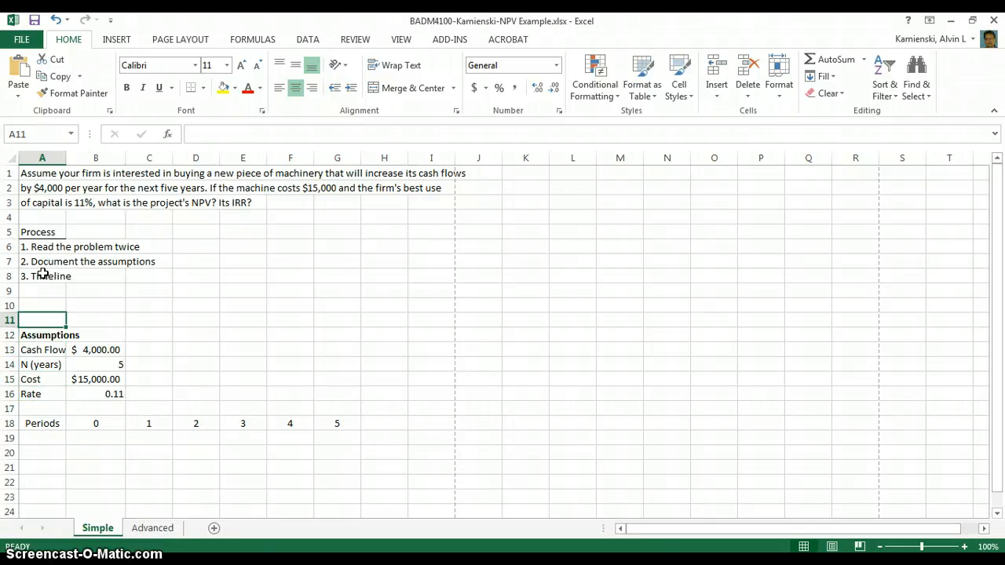
text(4)
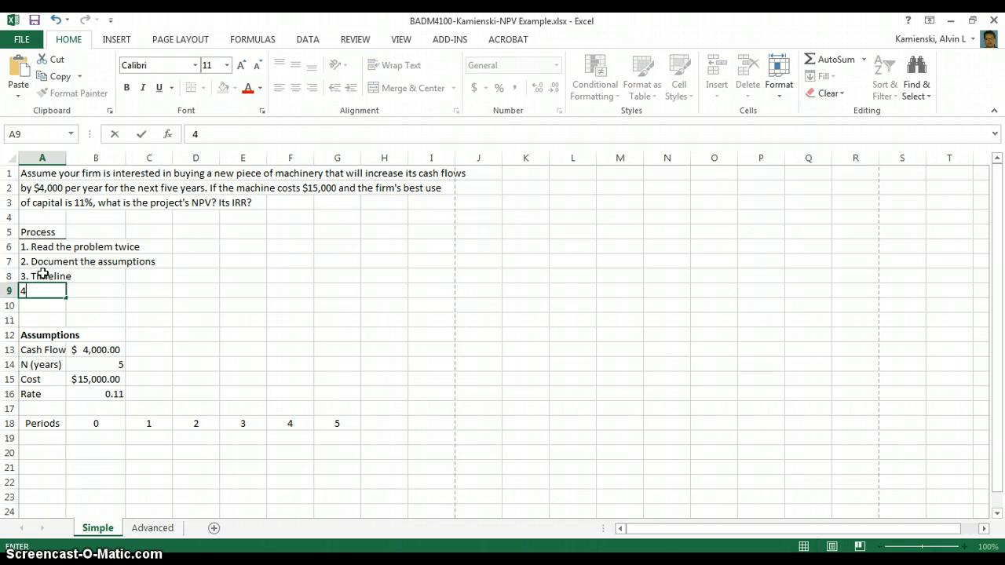
Finish the fourth process step as '4. Build excel model'
text(. Bui)
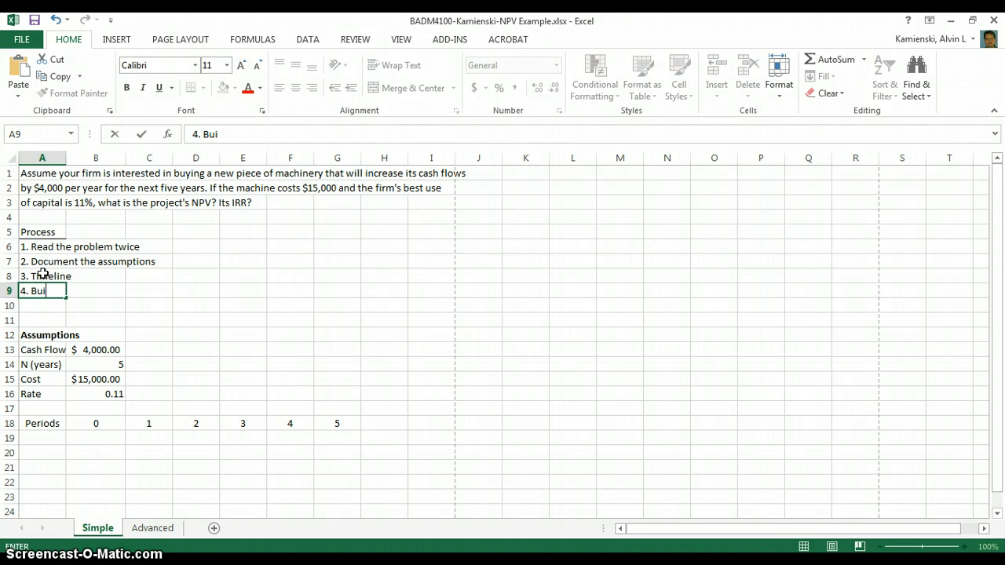
text(ld excel mode)
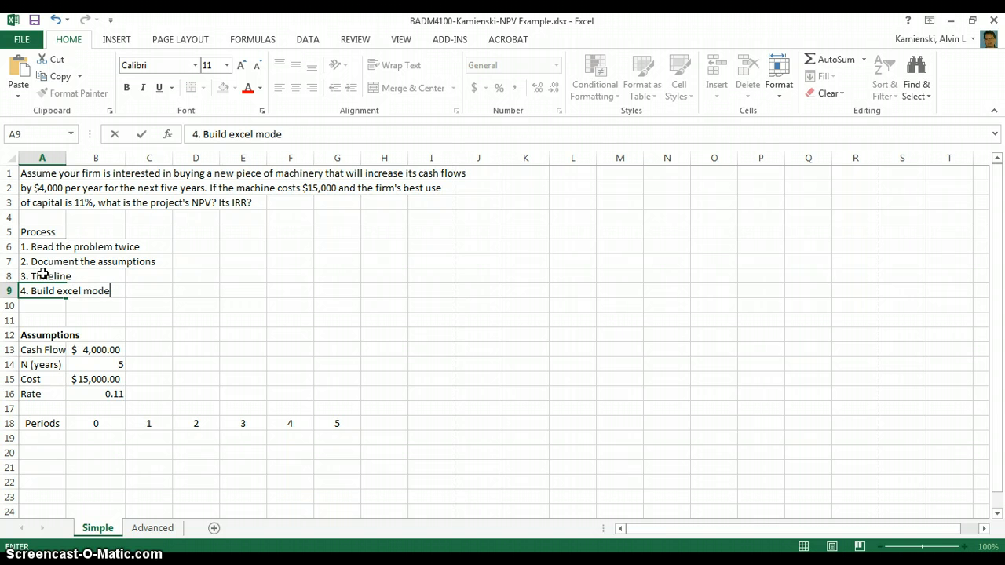
click(41, 364)
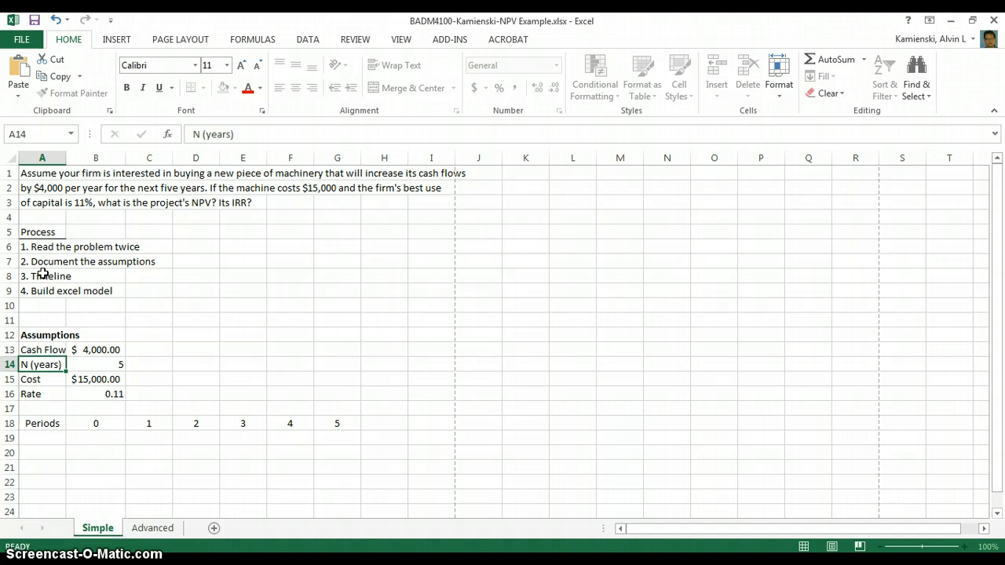
click(41, 468)
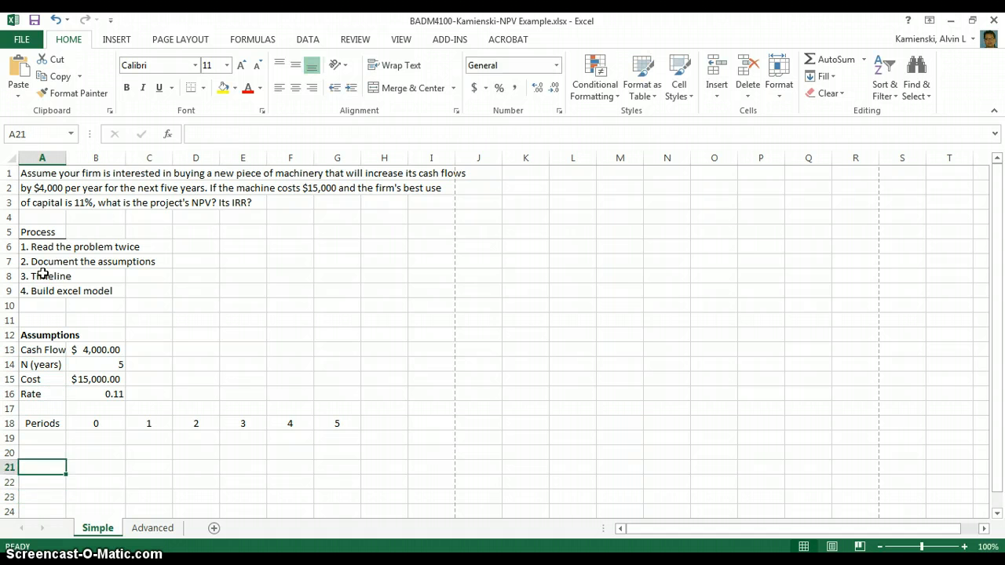
Label rows A19:A24 as CF-IN, CF-OUT, CF-NET, PV, NPV and IRR
text(CF-)
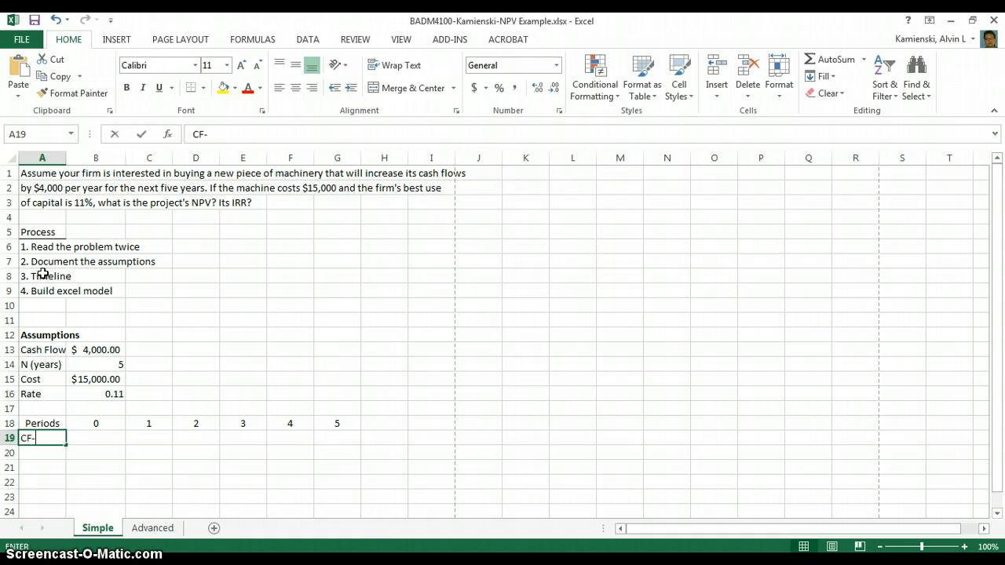
text(IN)
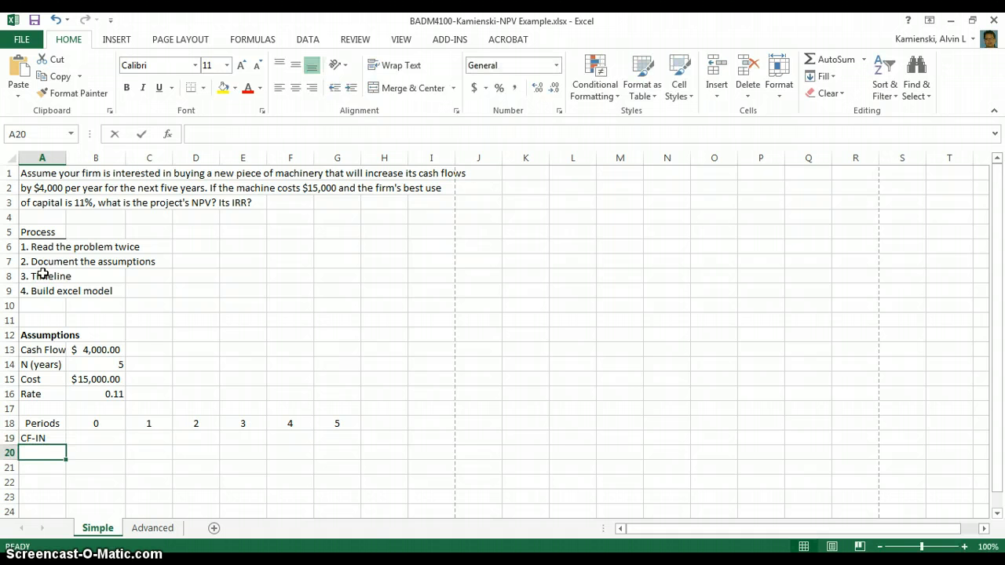
text(CF-OUT)
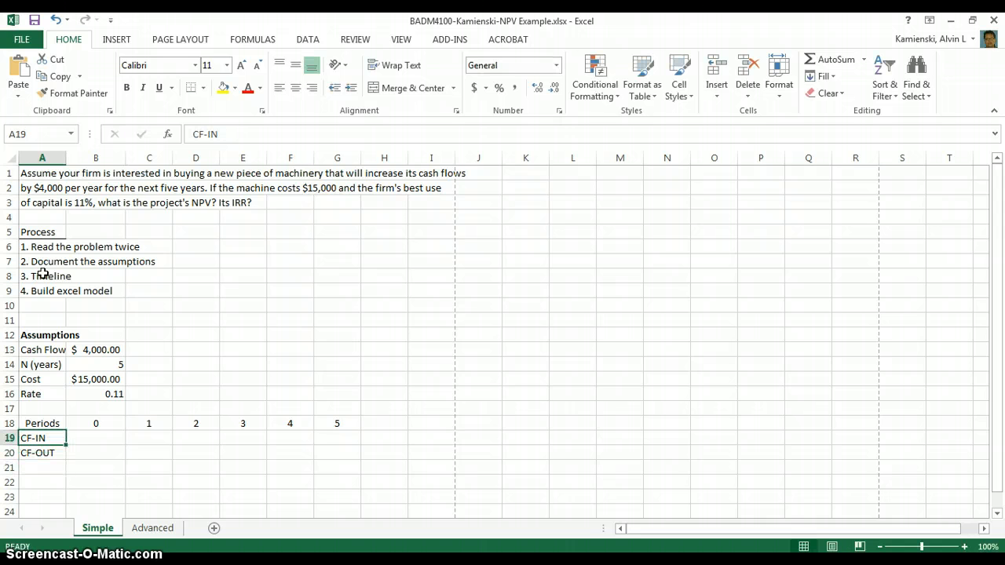
text(CF-NET)
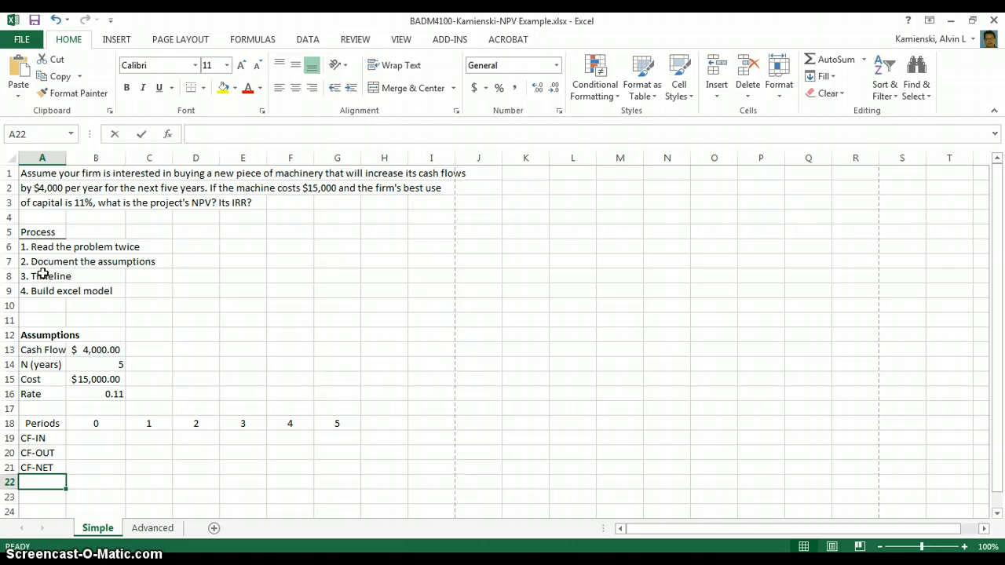
text(PV)
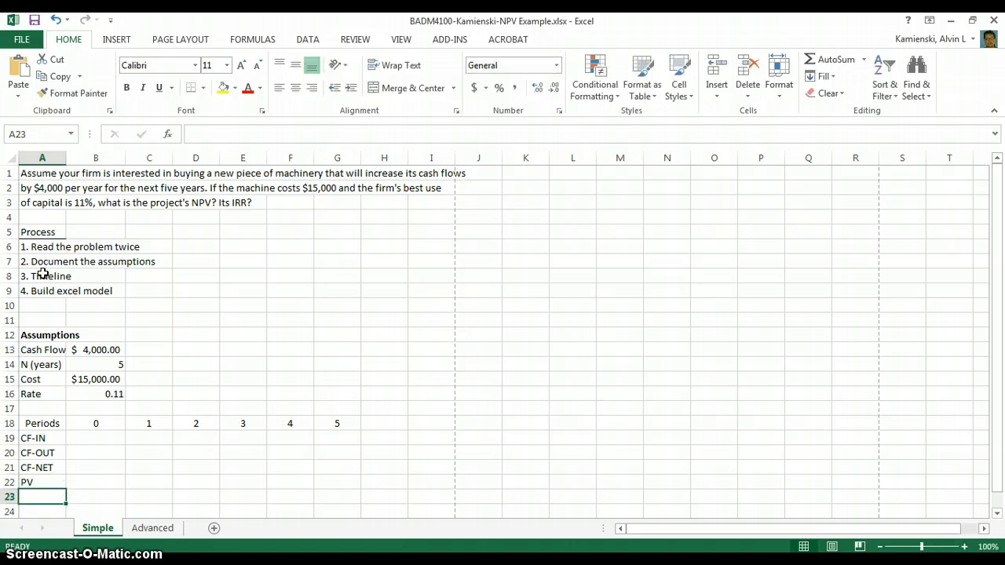
text(NPV)
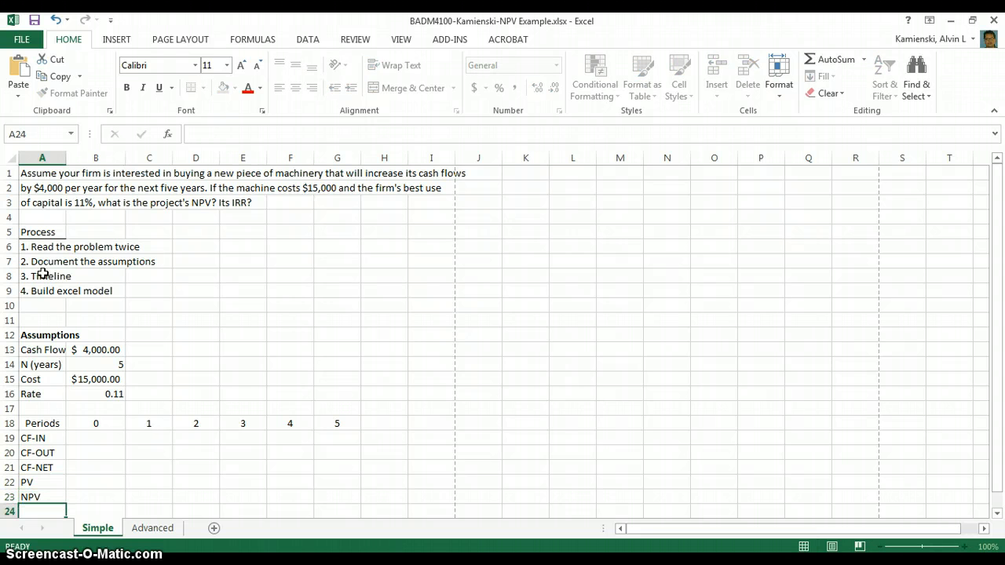
text(IRR)
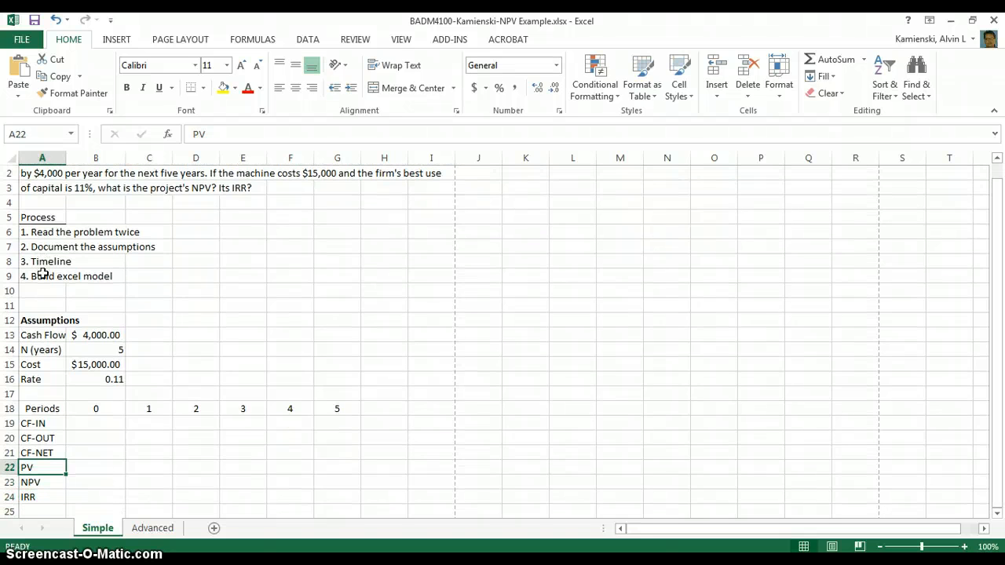
click(96, 438)
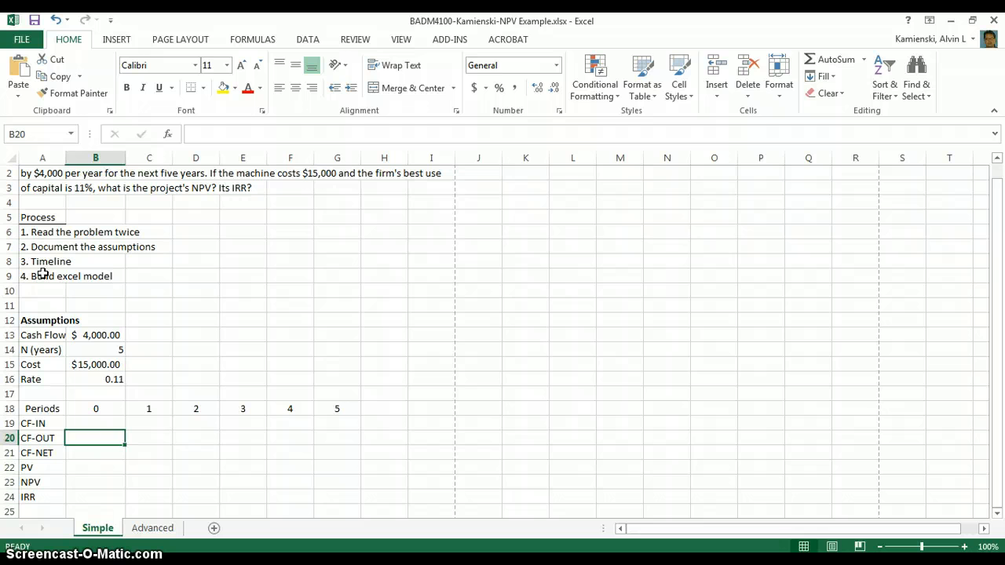
Border the CF-NET row and fill B21:G21 with CF-IN minus CF-OUT formulas, showing $0 for now
drag(95, 436, 336, 437)
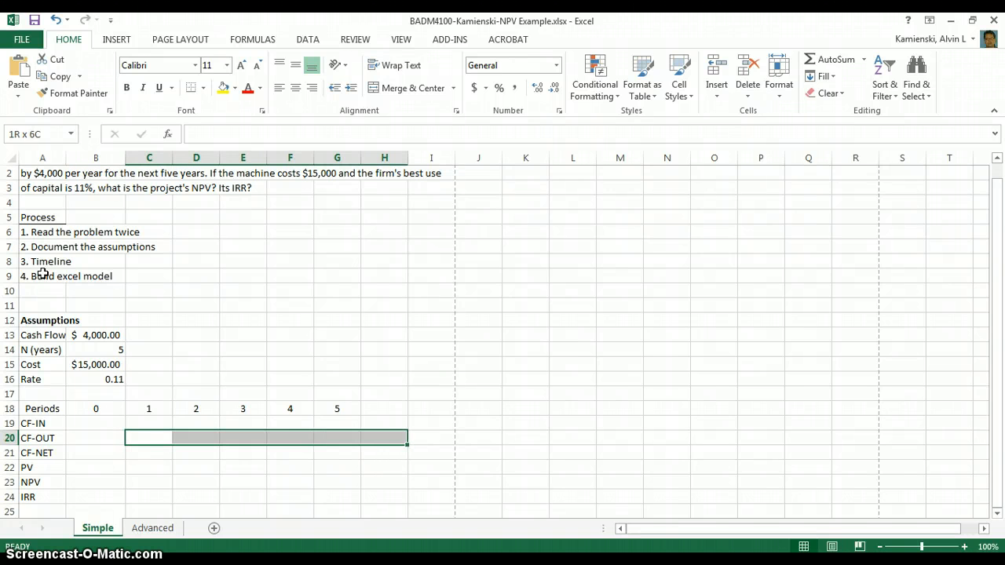
key(alt)
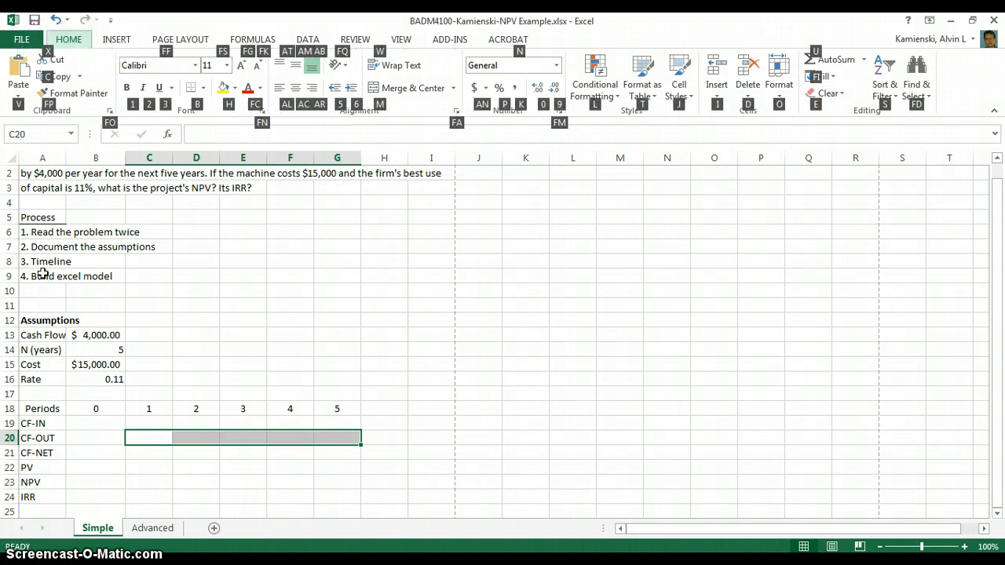
click(95, 437)
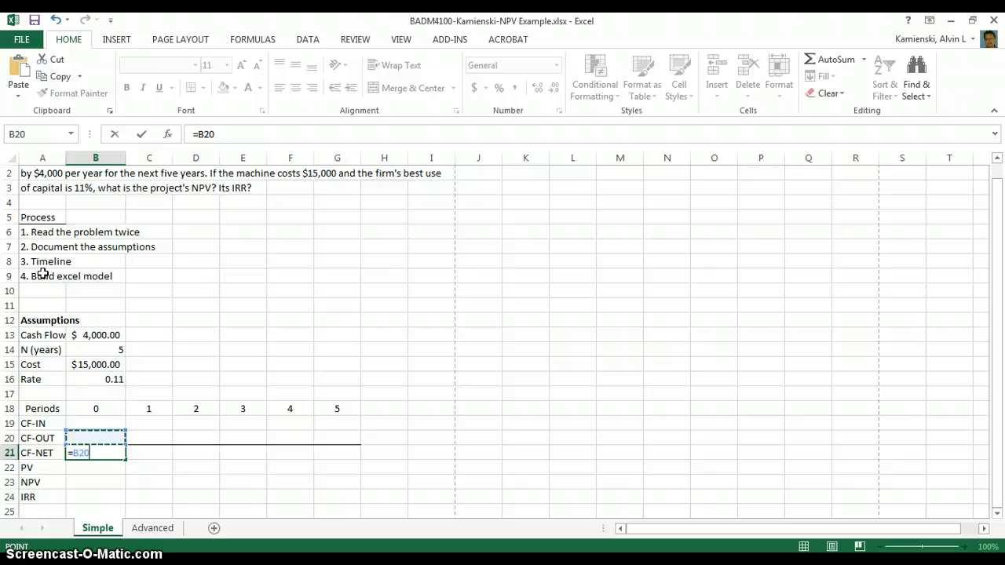
click(95, 424)
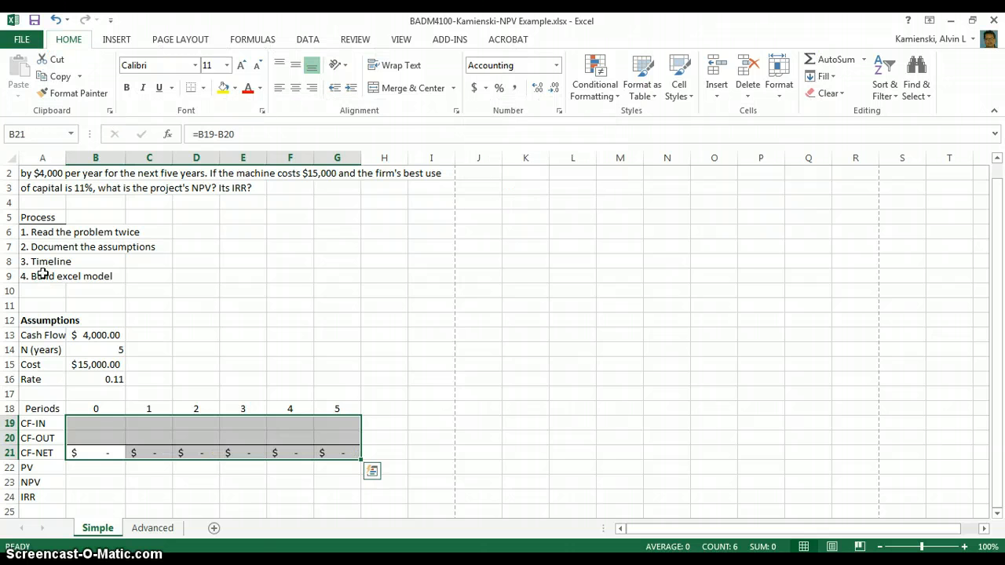
click(43, 453)
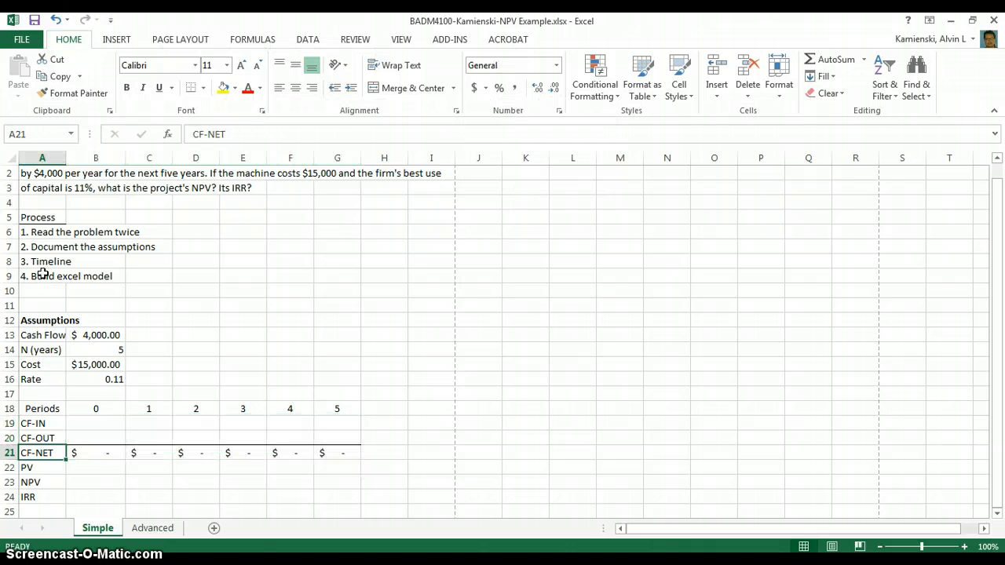
click(41, 424)
text(=)
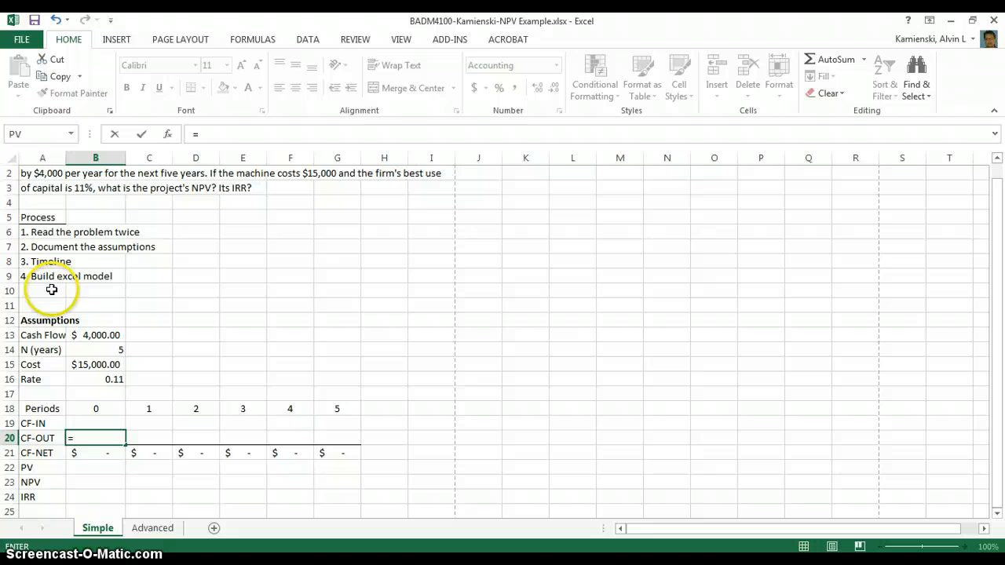
Link the period-0 outflow to the $15,000 cost and $4,000 inflows across periods 1–5
click(94, 364)
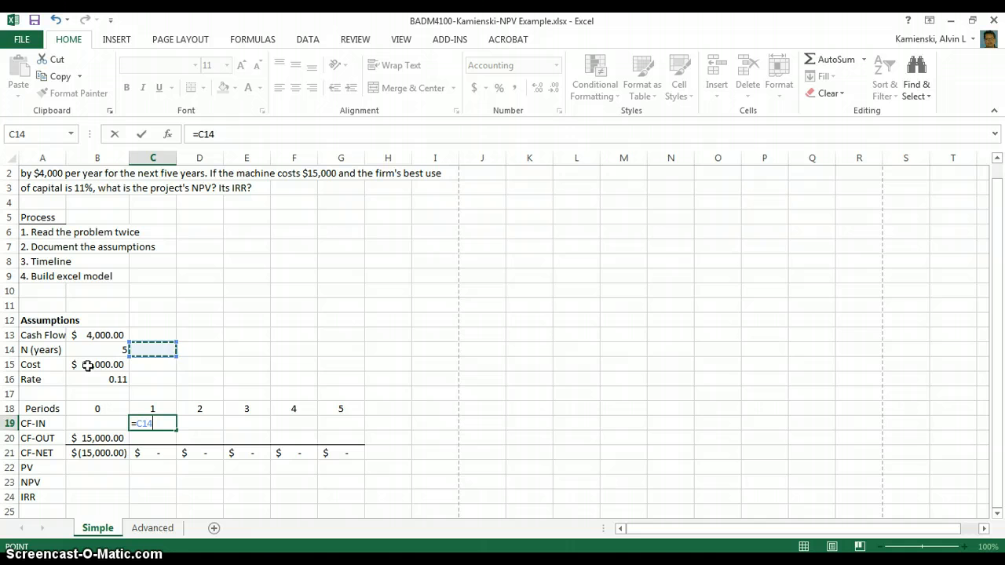
click(97, 336)
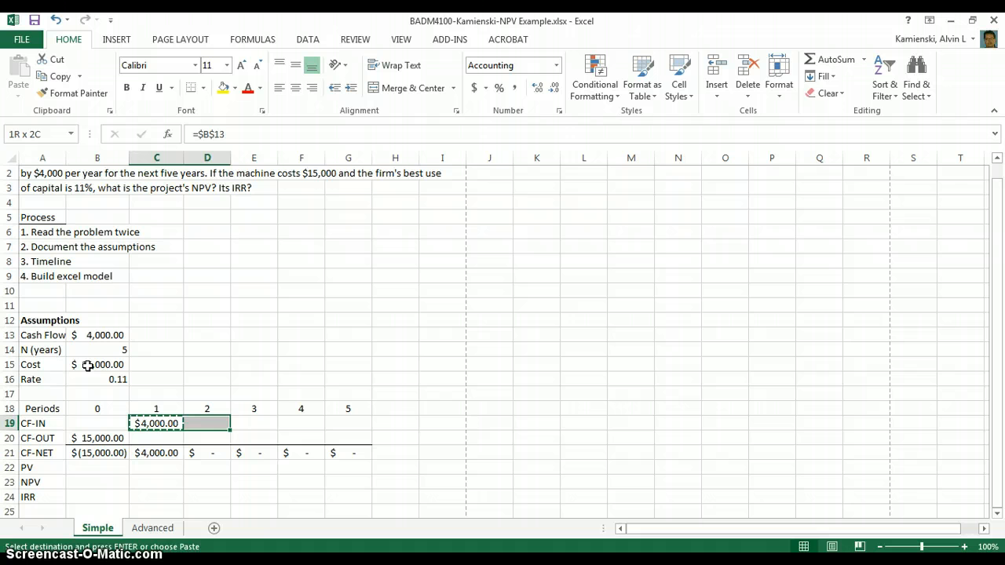
drag(157, 424, 348, 424)
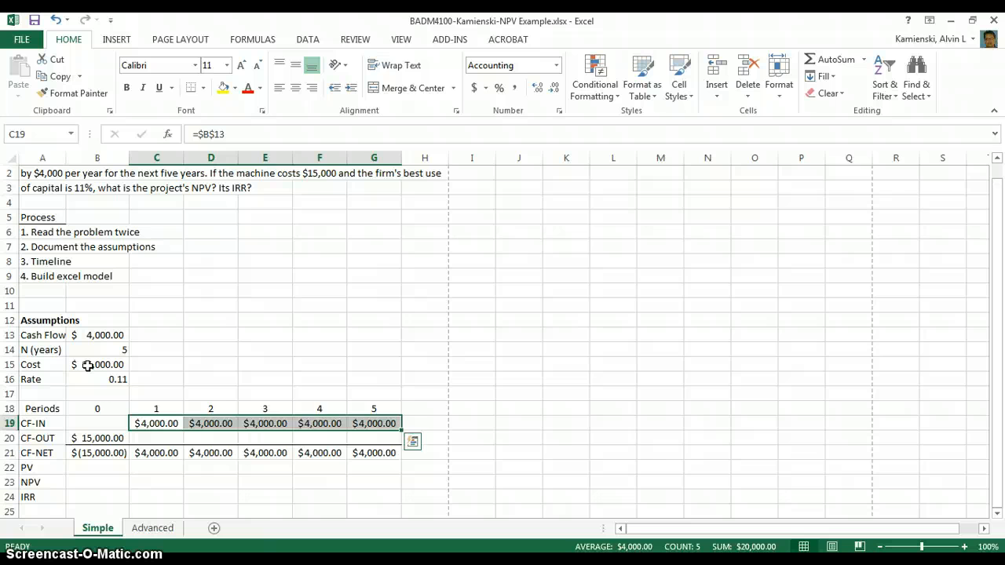
click(97, 468)
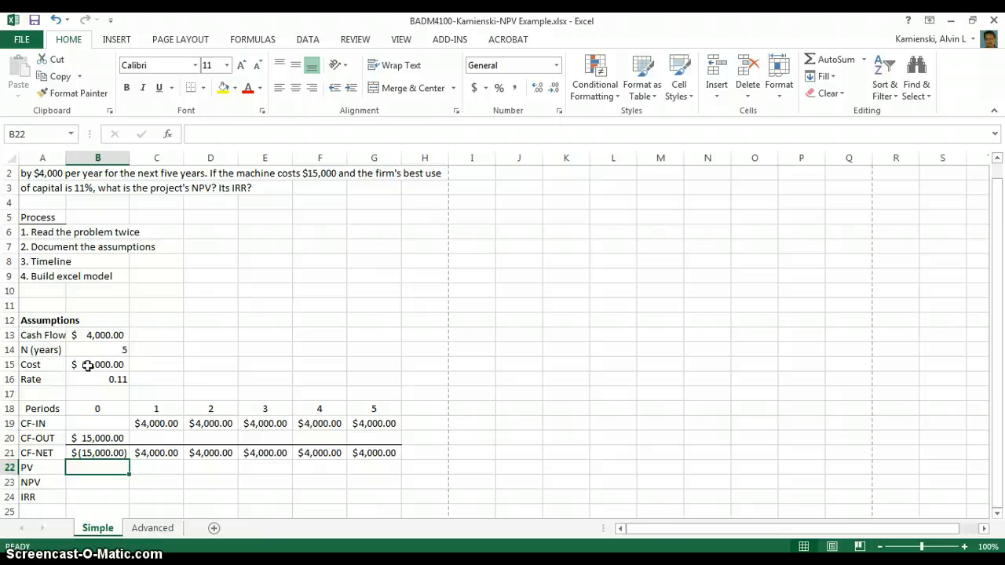
Enter =PV($B$16,B18,,-B21) in B22 and fill it across periods 0–5
text(=)
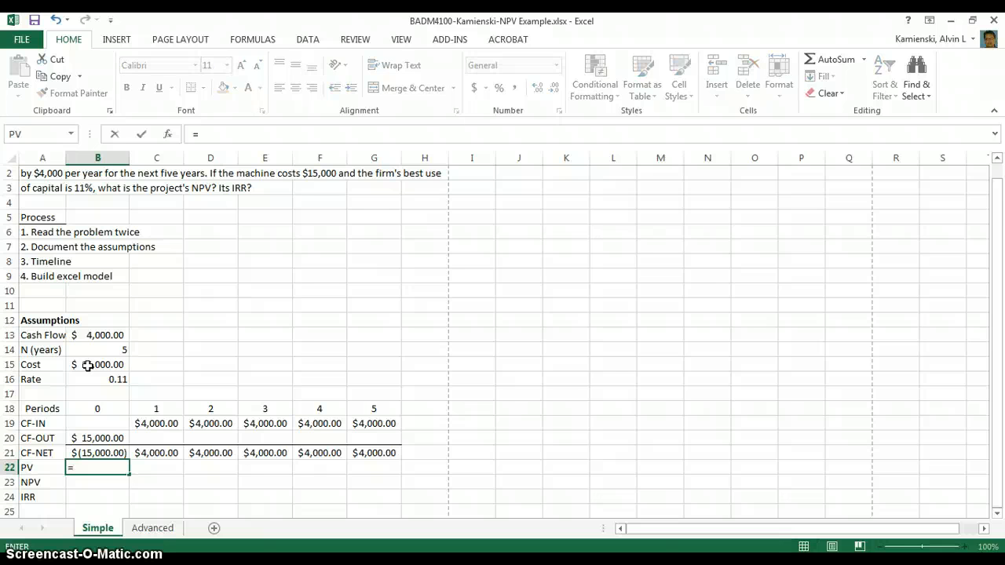
text(pv()
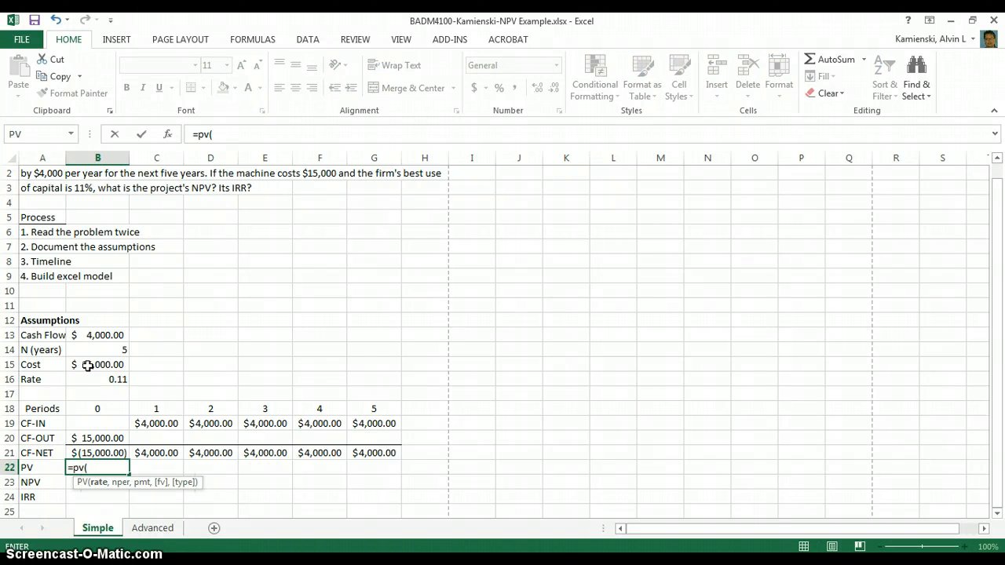
click(98, 424)
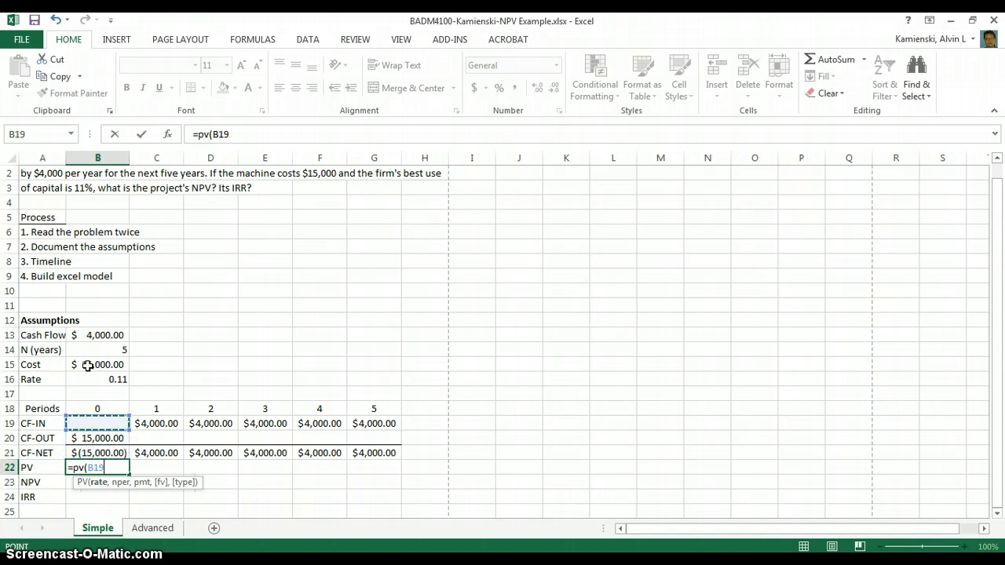
click(98, 379)
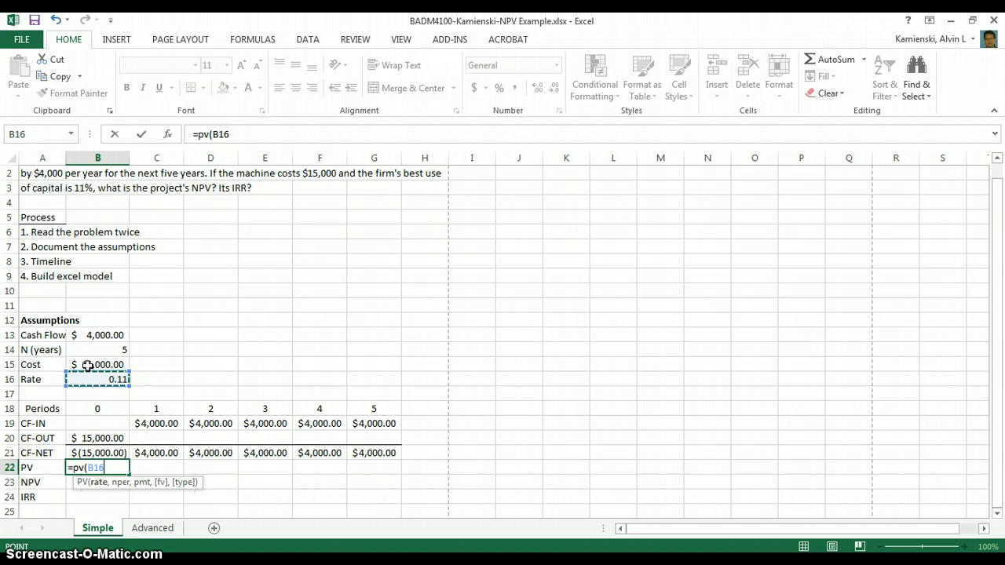
key(f4)
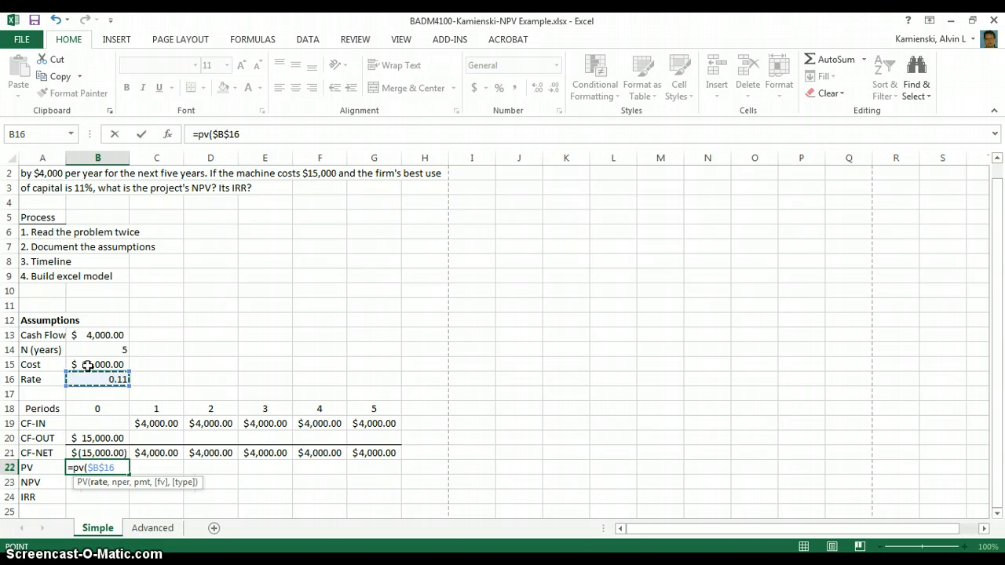
text(,)
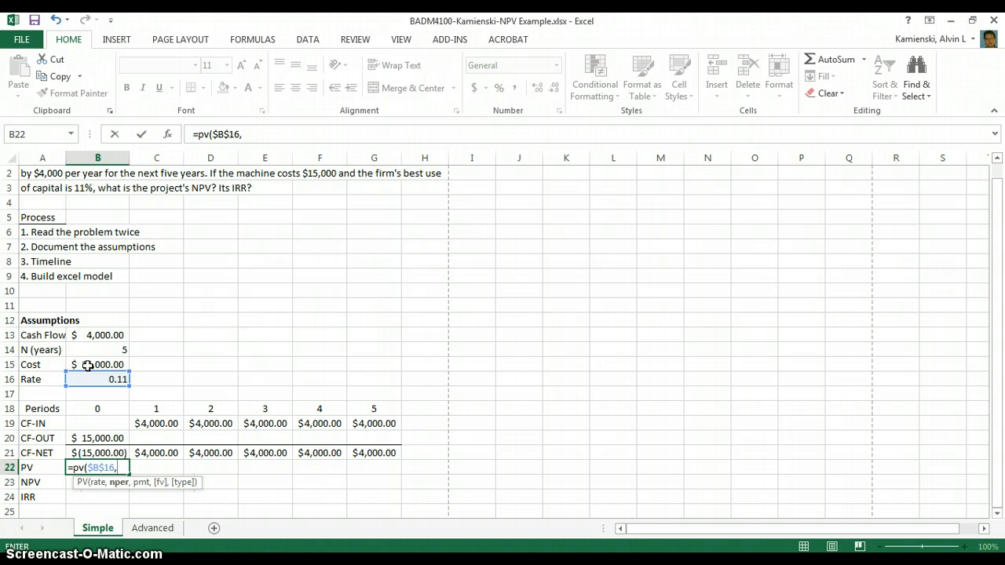
click(98, 408)
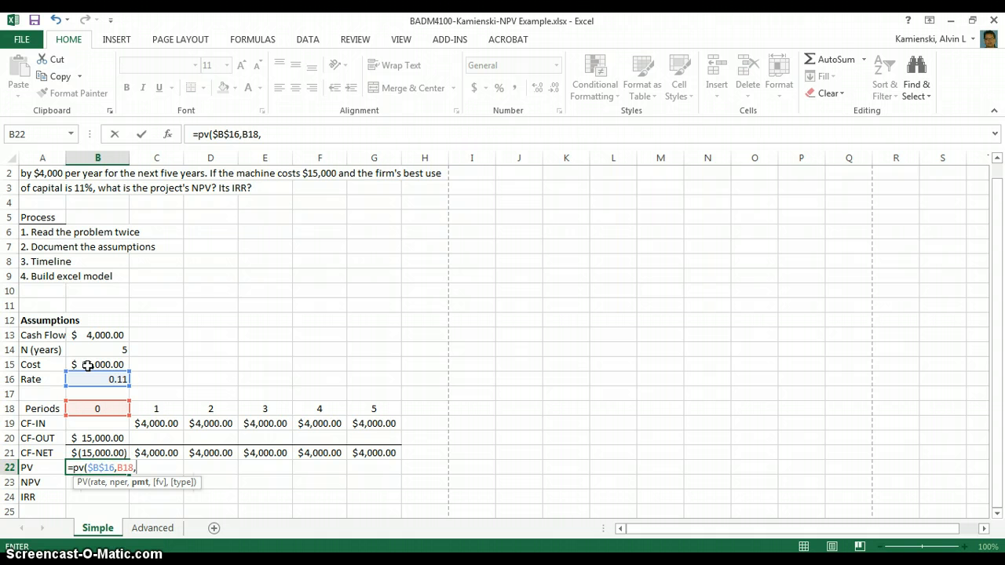
text(,)
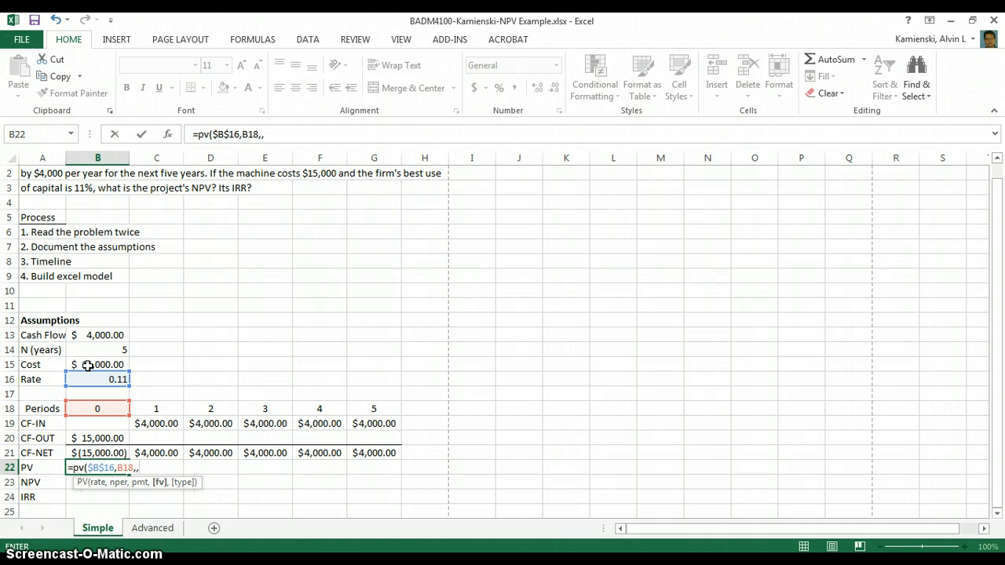
text(-)
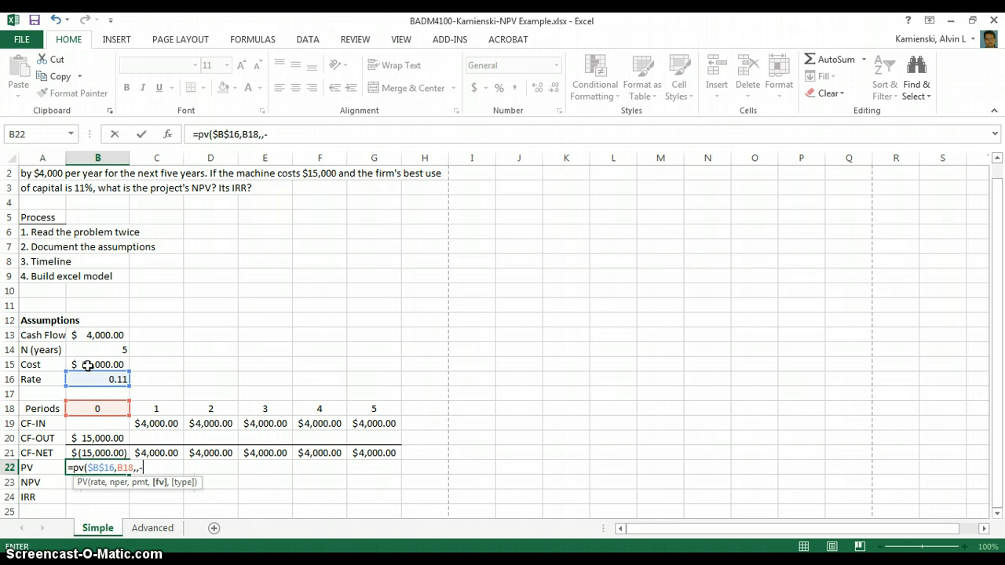
click(97, 452)
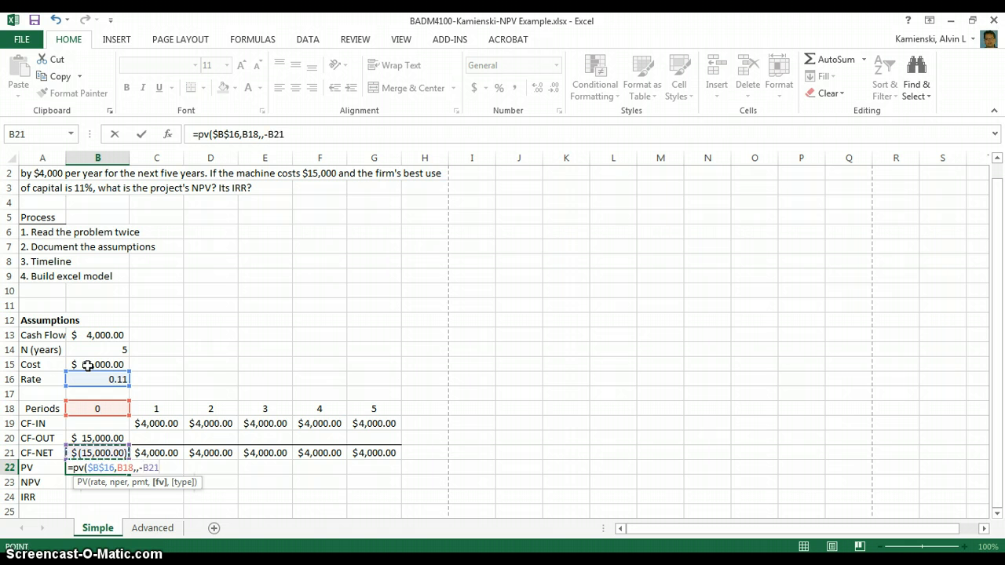
key(enter)
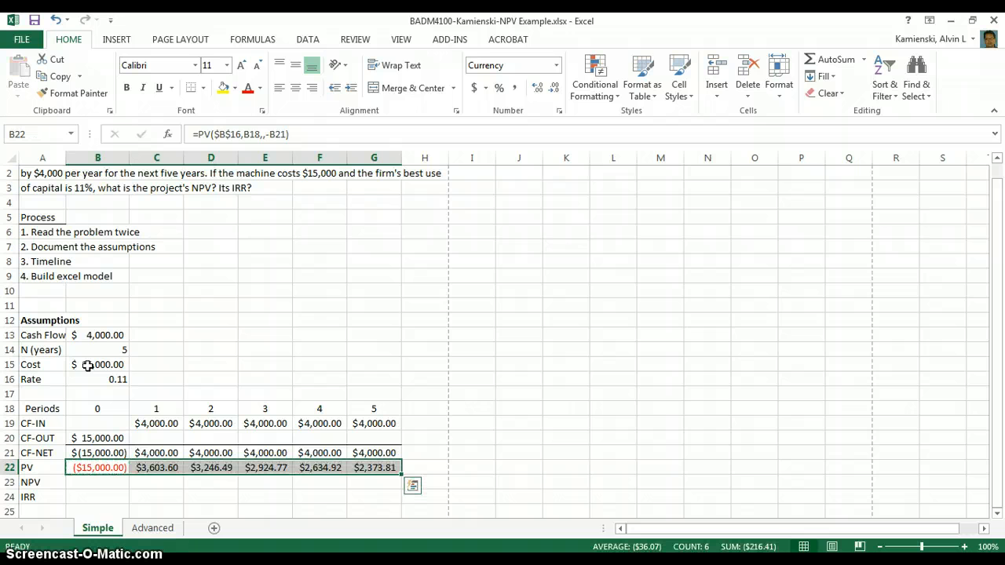
key(alt)
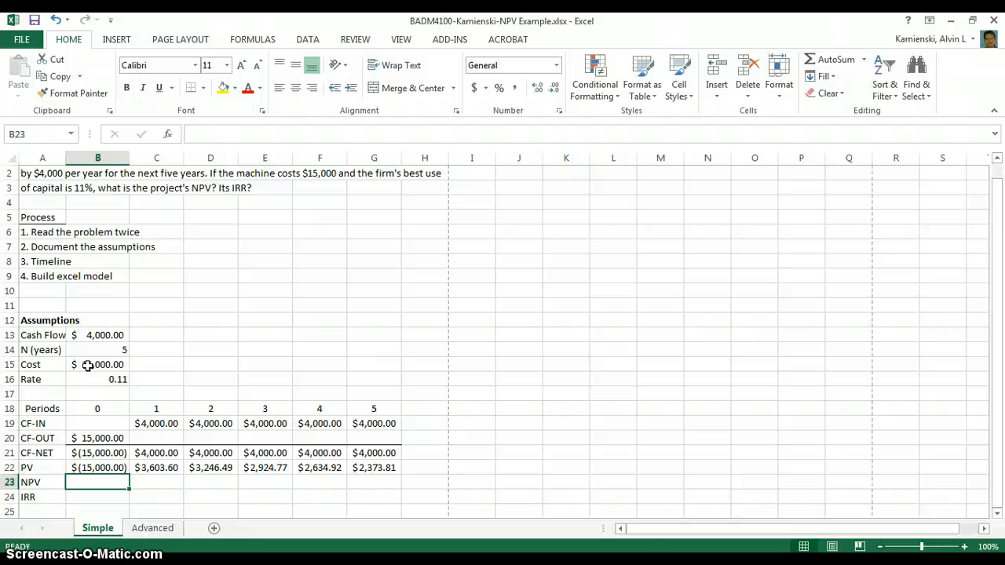
Sum the PV row into NPV =SUM(B22:G22), giving $(216.41), and highlight it yellow
text(=sum(B22)
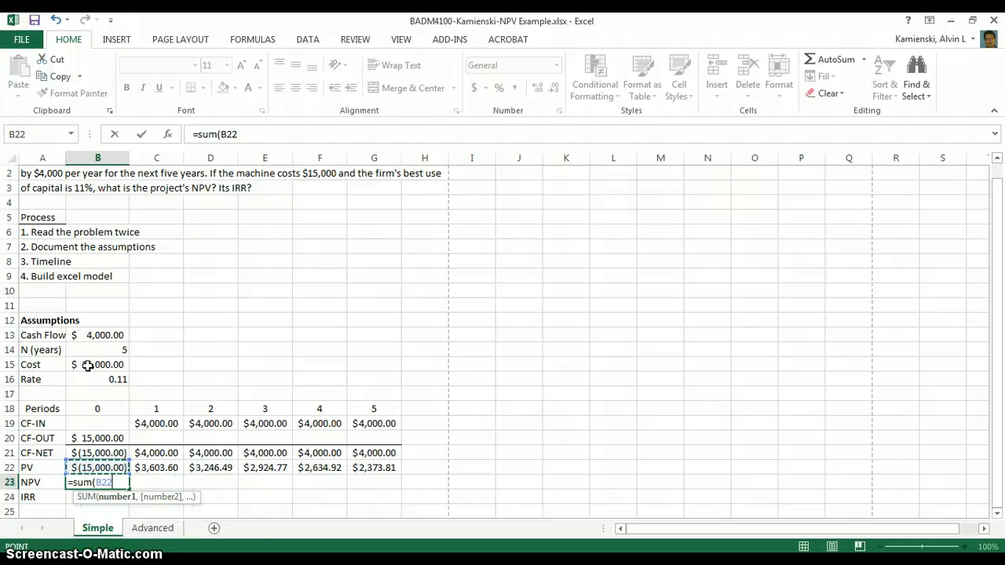
drag(98, 468, 374, 468)
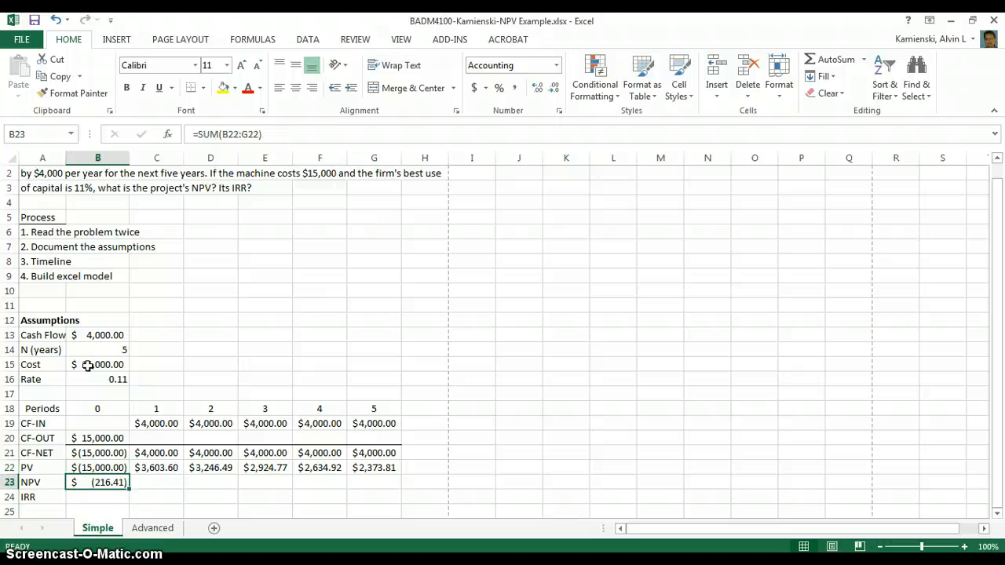
click(234, 88)
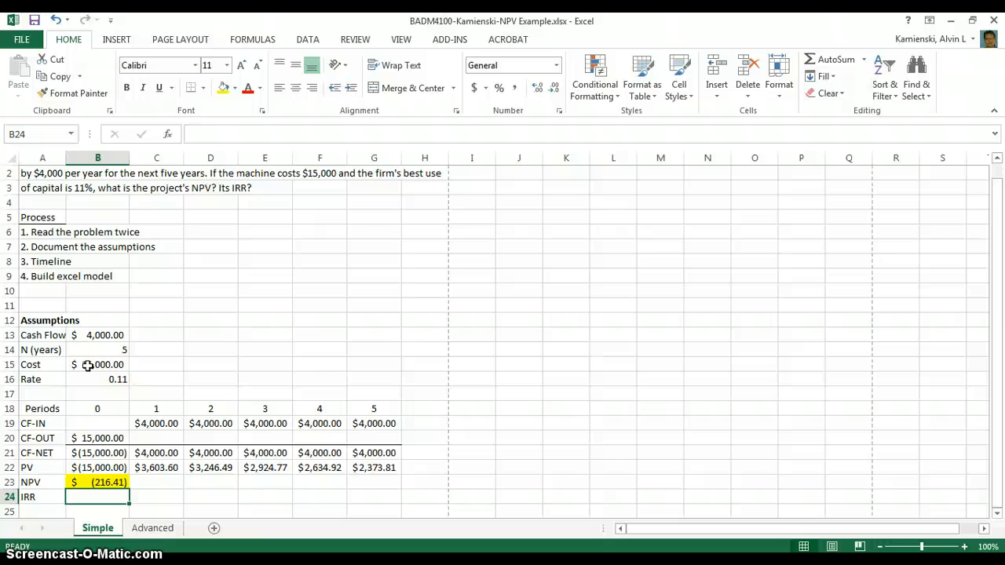
Compute IRR over the net cash flows (0.1042), highlight it yellow, and check the cost input
text(=ir)
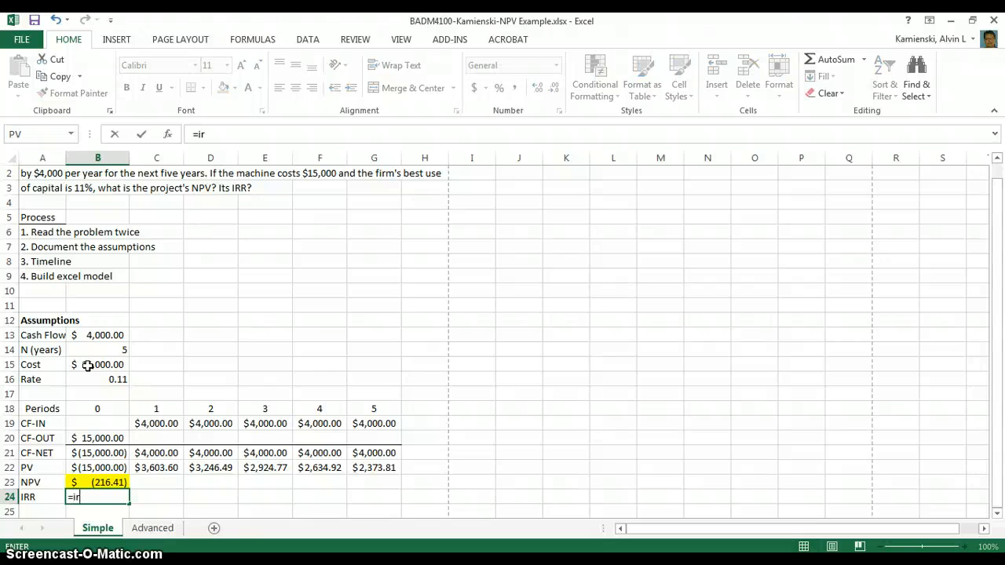
click(98, 483)
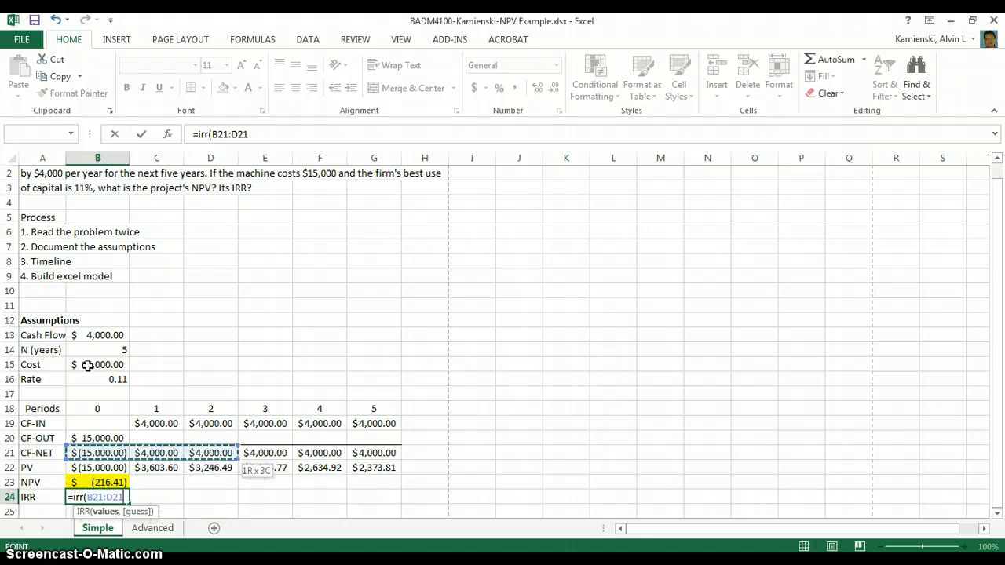
drag(228, 453, 392, 452)
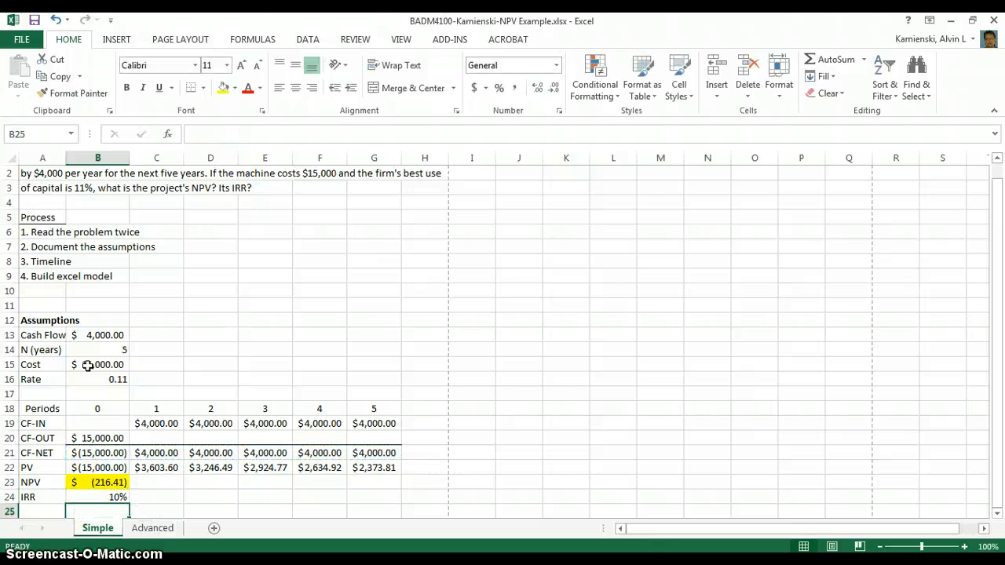
click(97, 497)
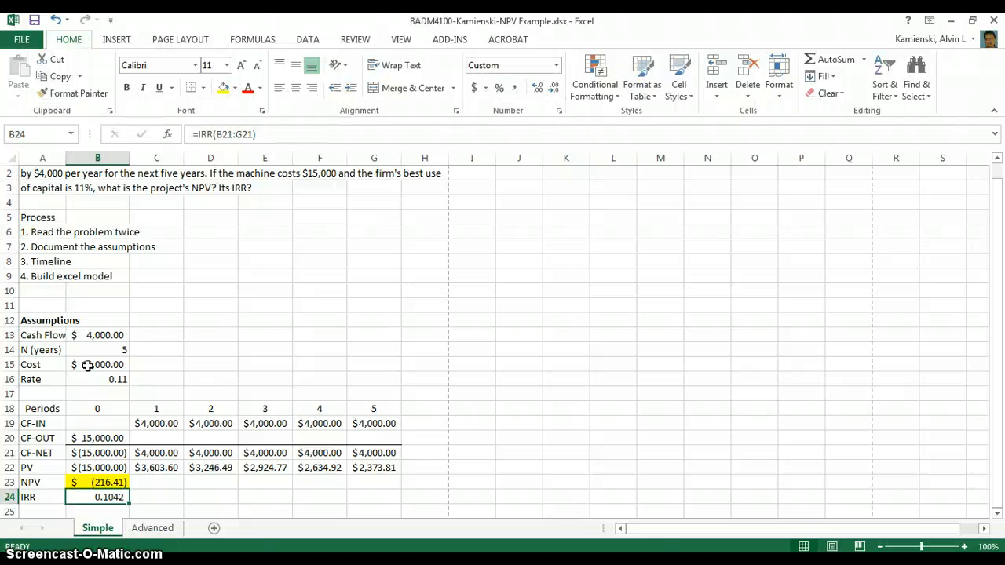
click(236, 88)
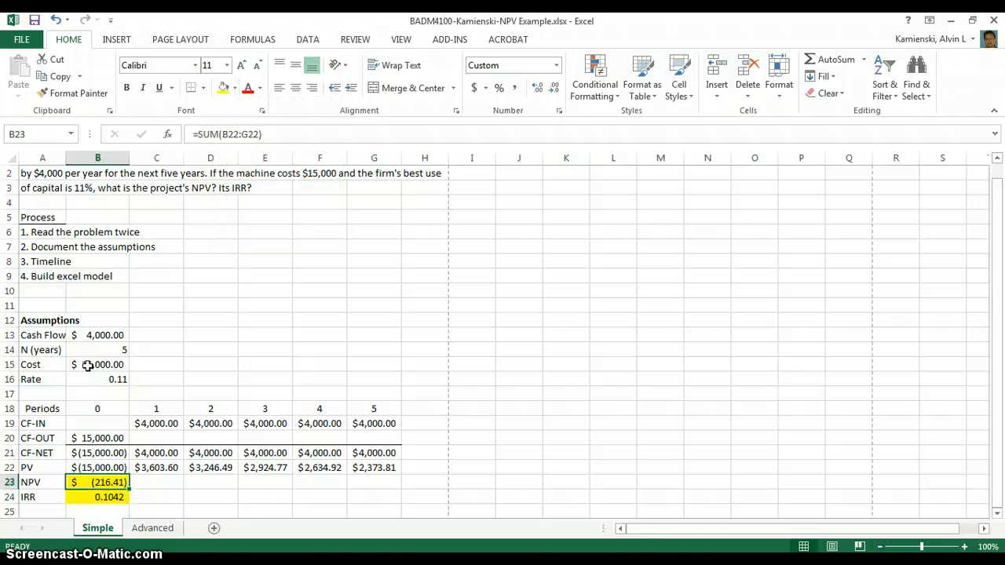
click(98, 364)
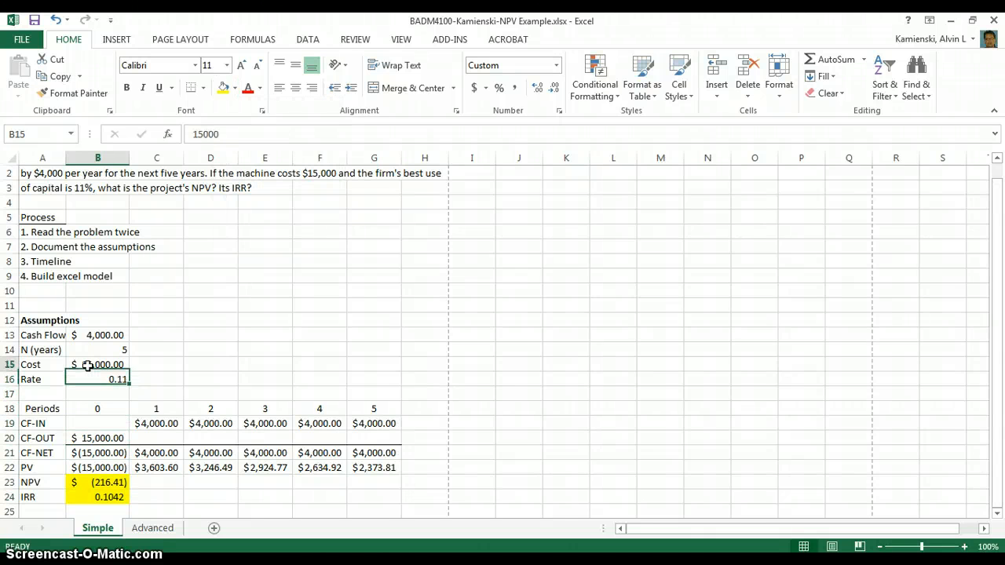
Enter step 5 in A10: 'Make a decision; the project should be pursued if the NPV >$0 or if the IRR> rate'
click(97, 305)
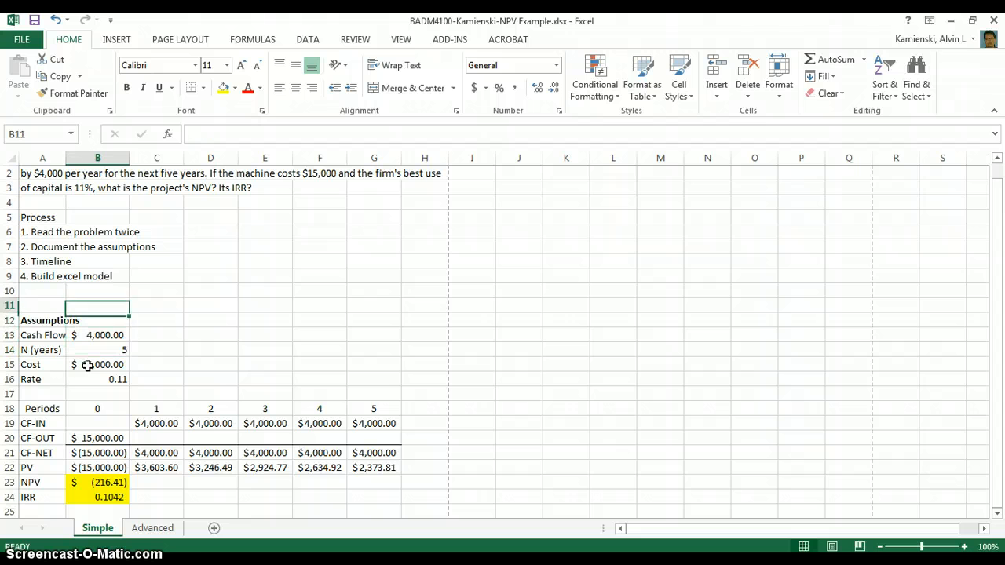
text(5.)
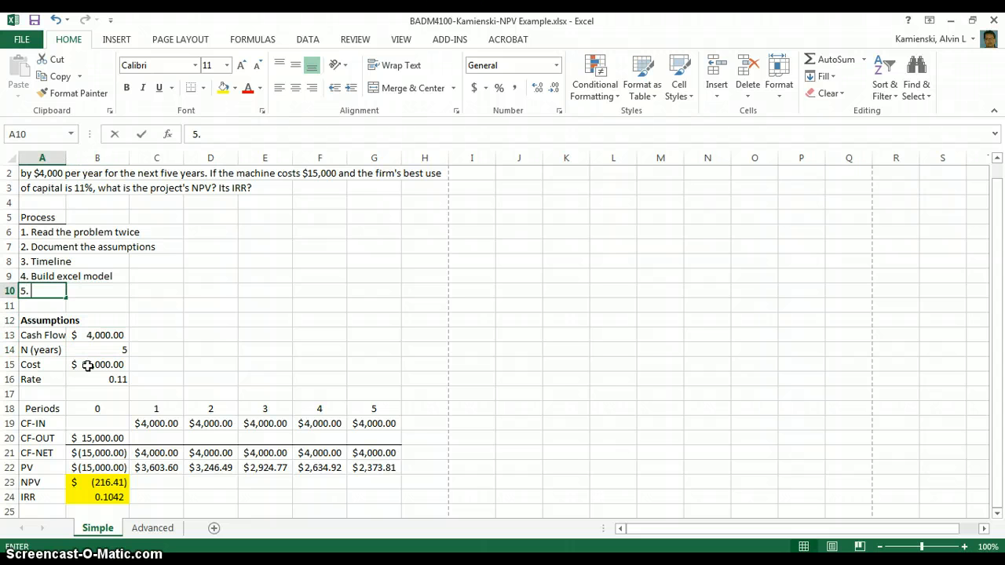
text(Make ad)
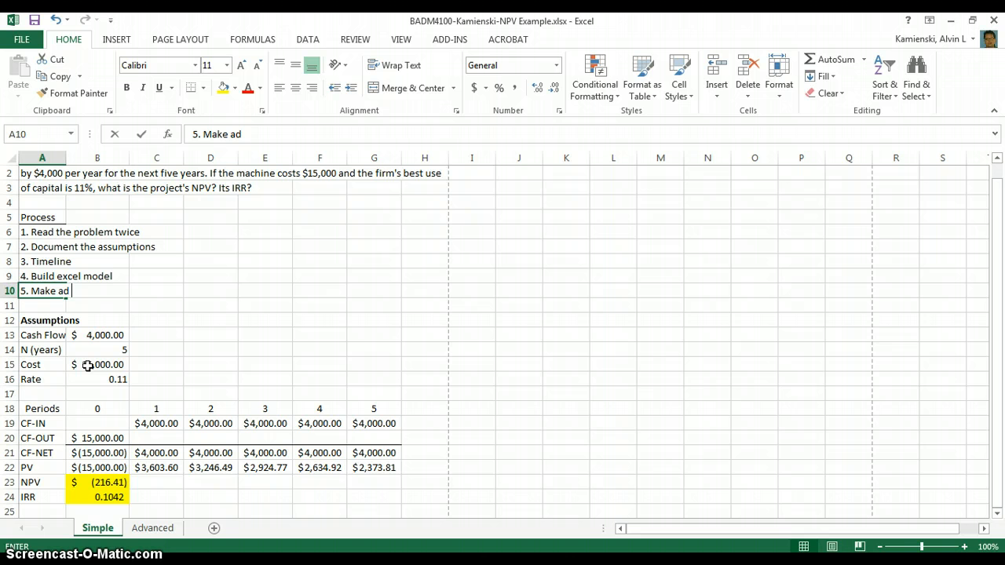
key(Backspace)
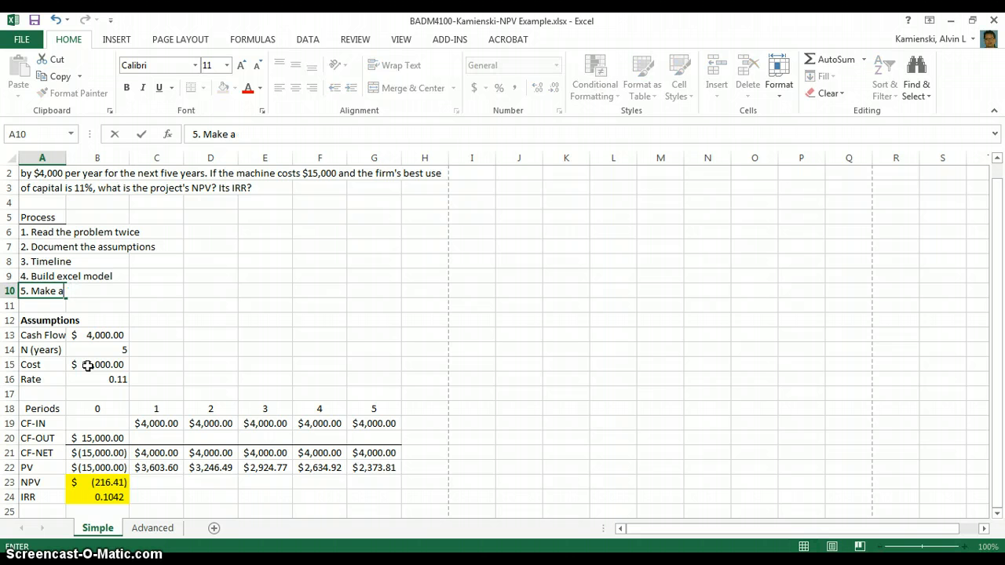
text(decu)
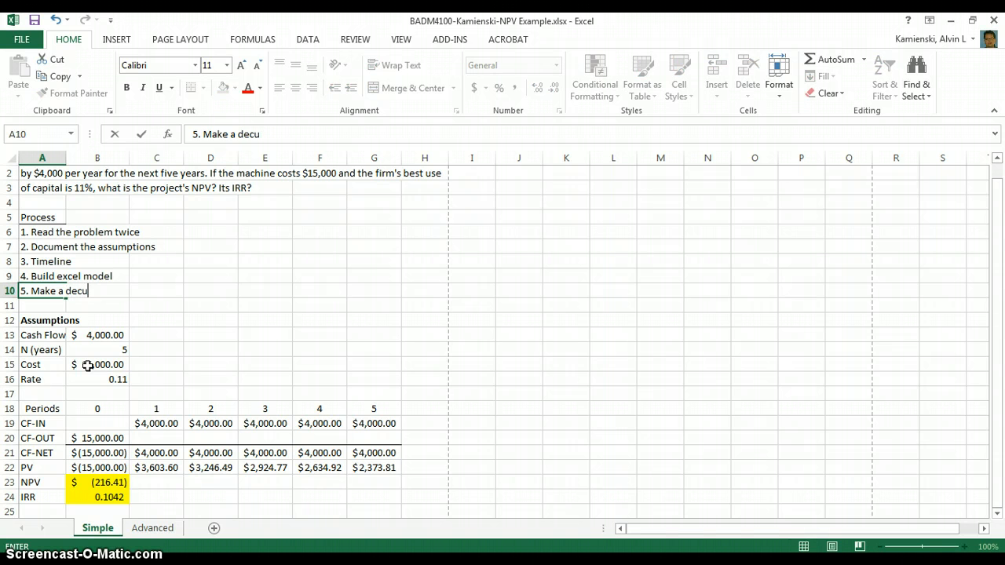
text(isi)
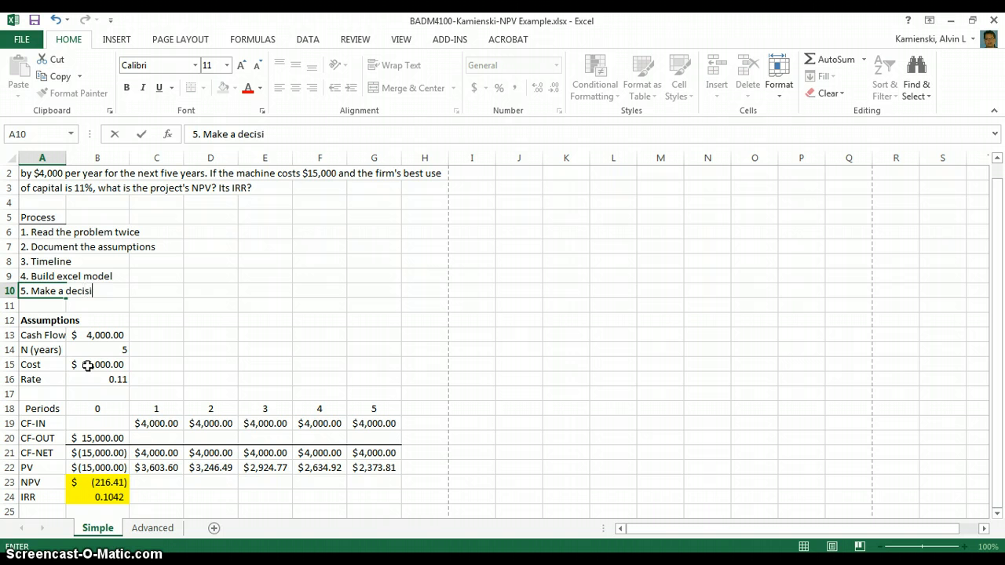
text(on;)
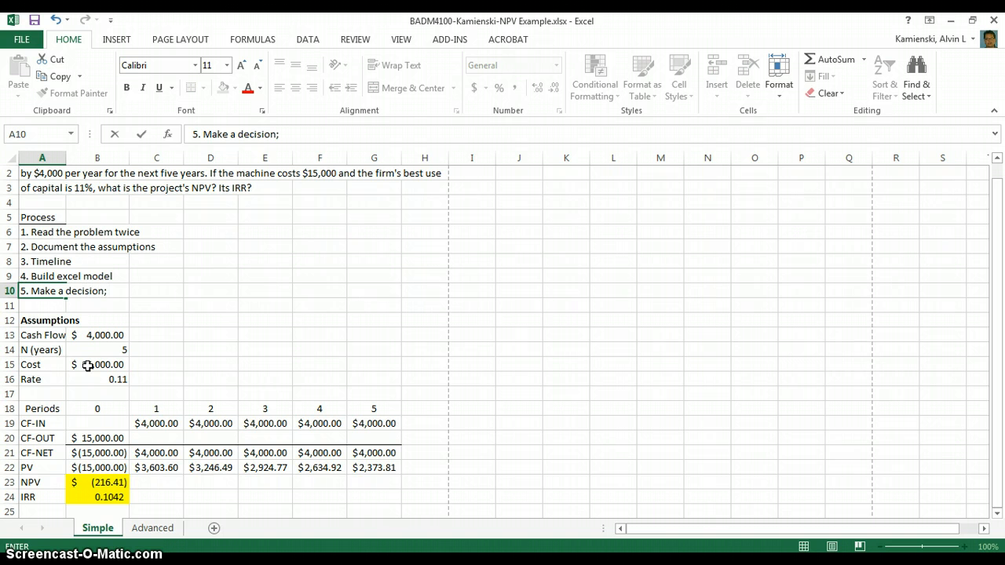
text(the pr)
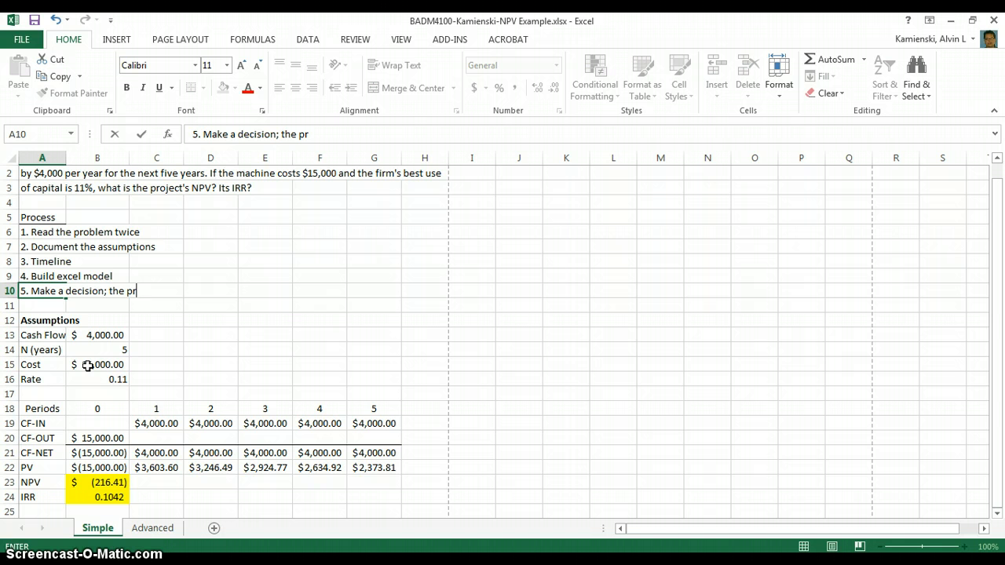
text(oject shpo)
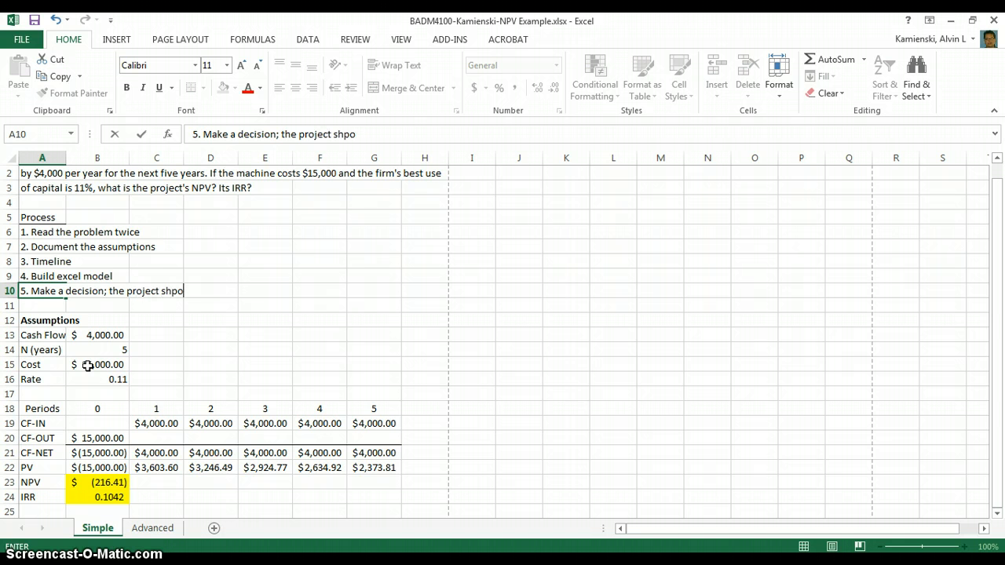
key(backspace)
text(uld be)
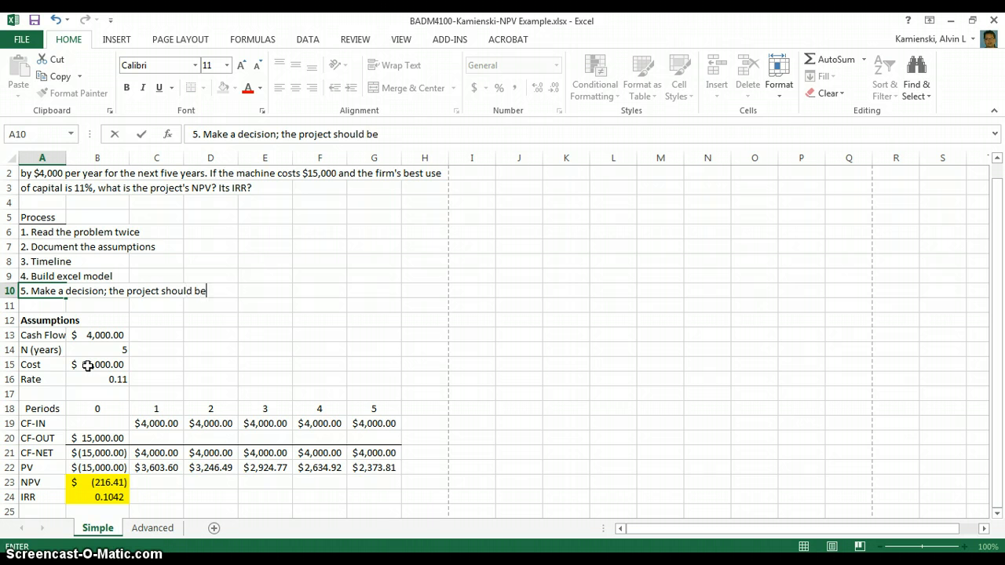
text(pursued)
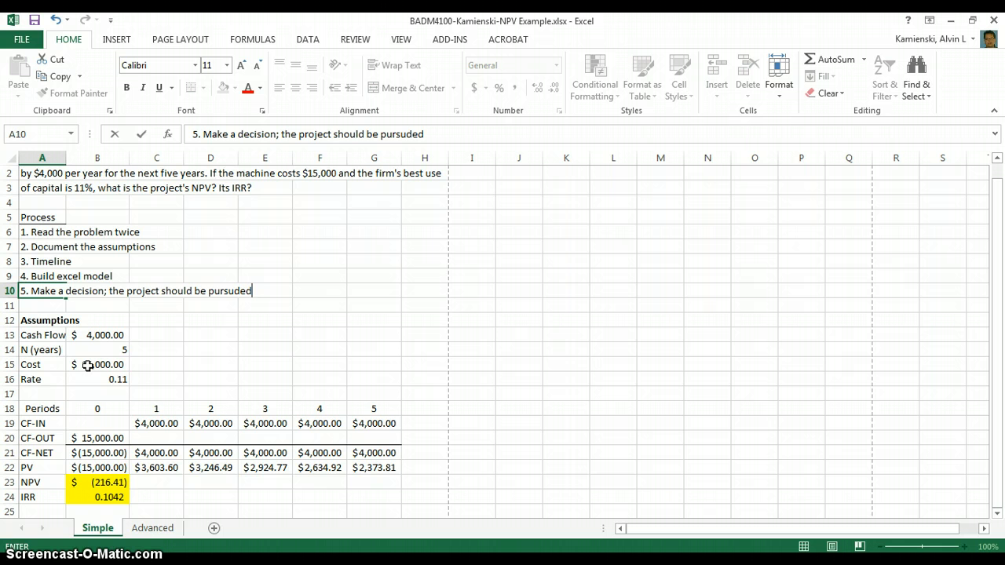
key(BackSpace)
text( if th)
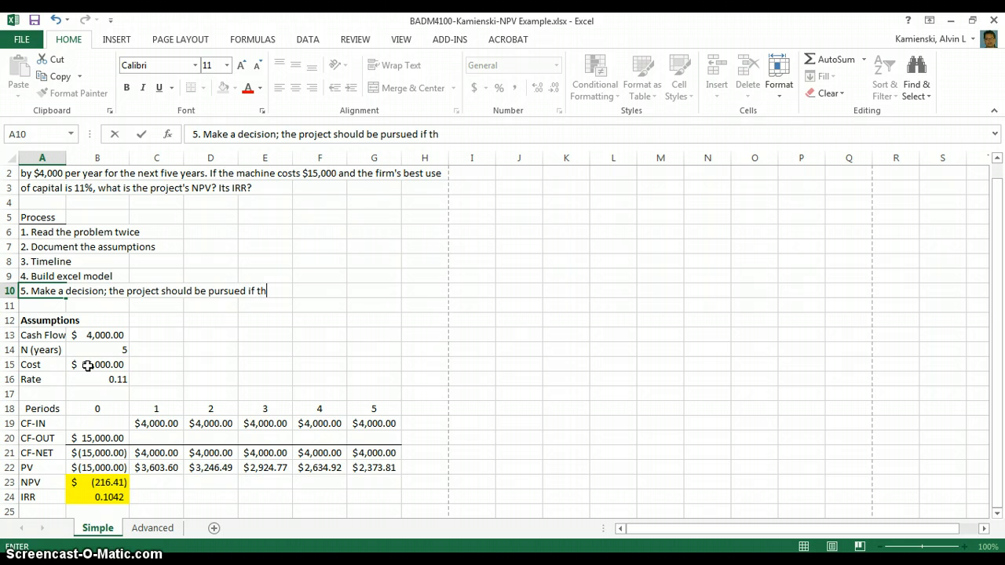
text(e NPVV)
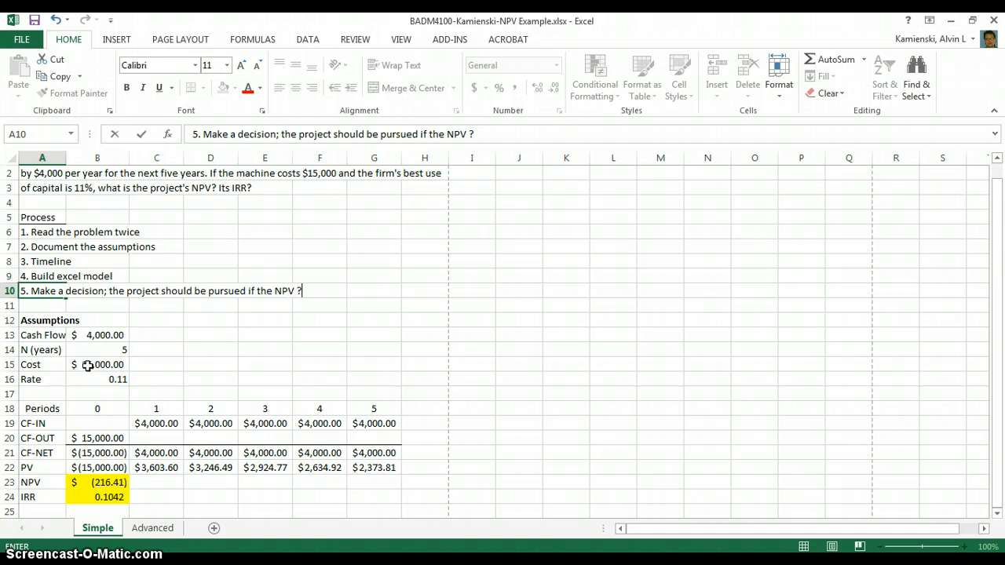
text(>$)
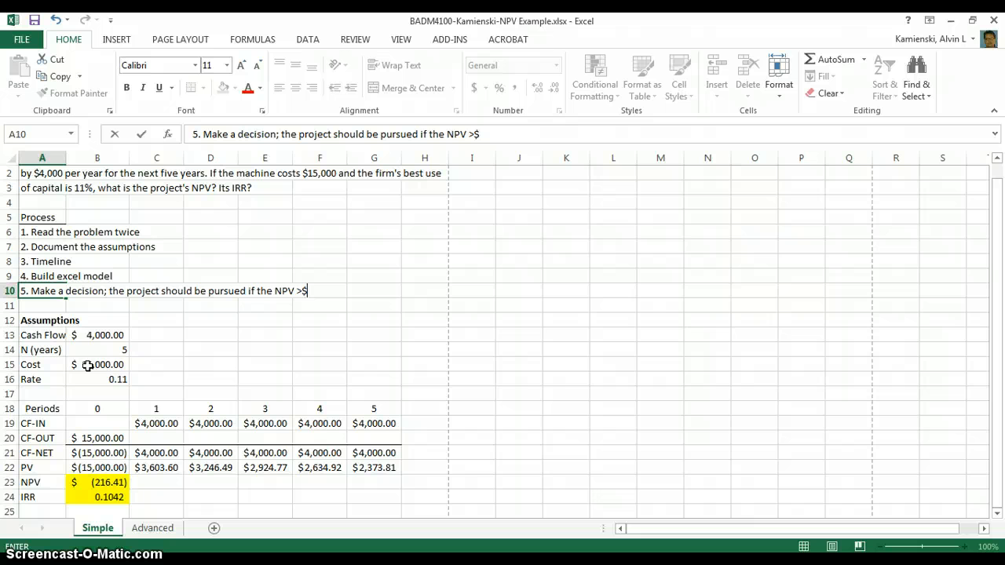
text(0 or)
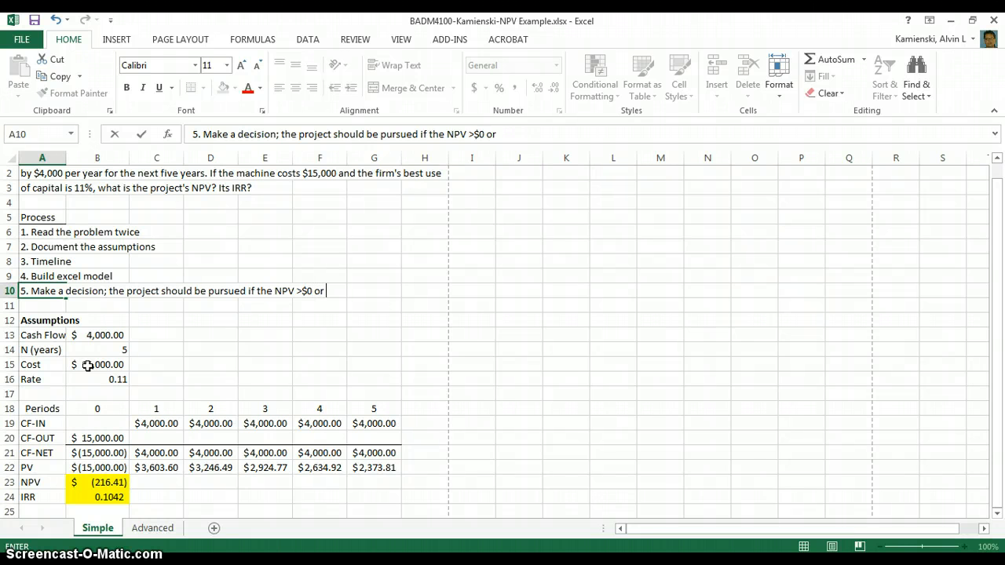
text(if the I)
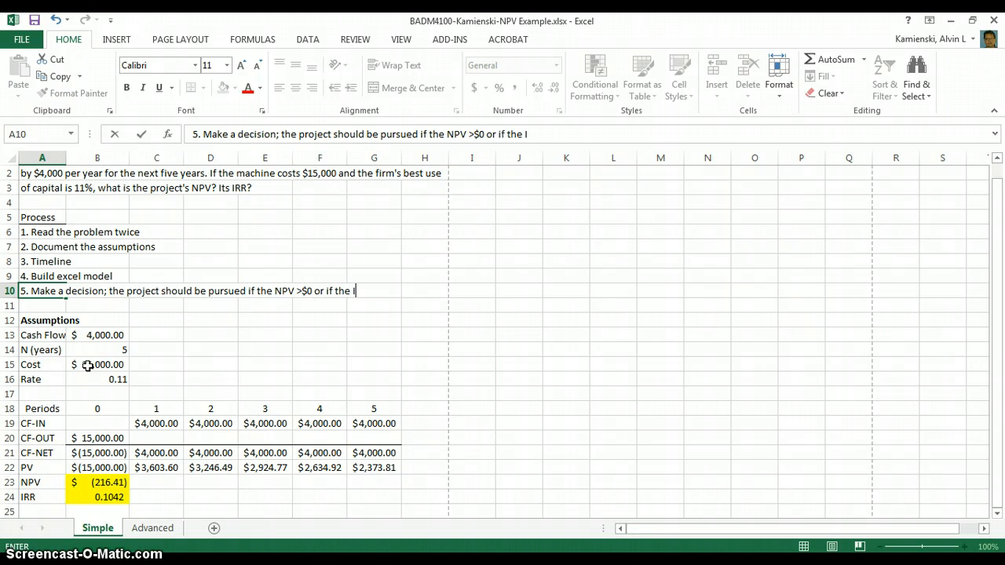
text(RR)
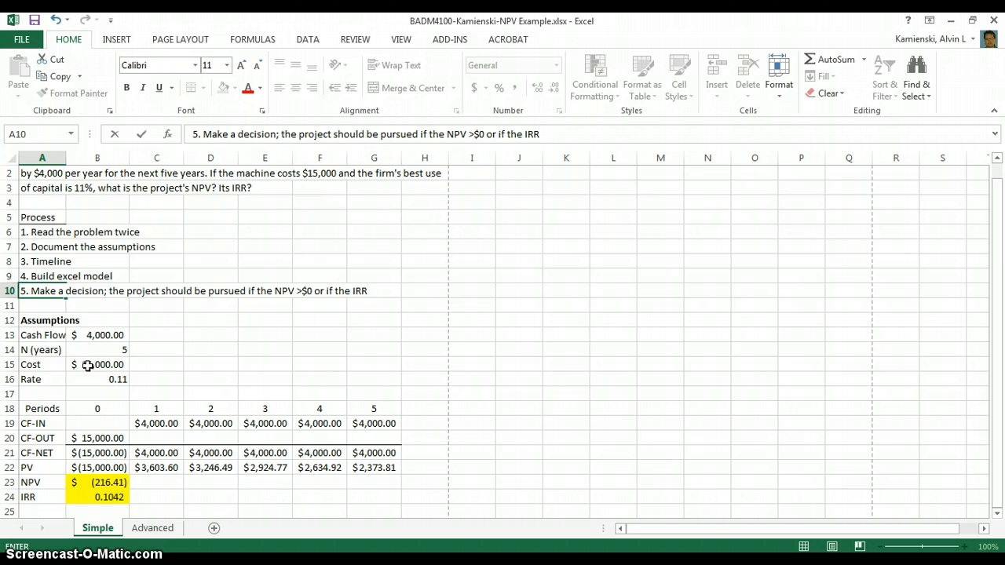
text(rt)
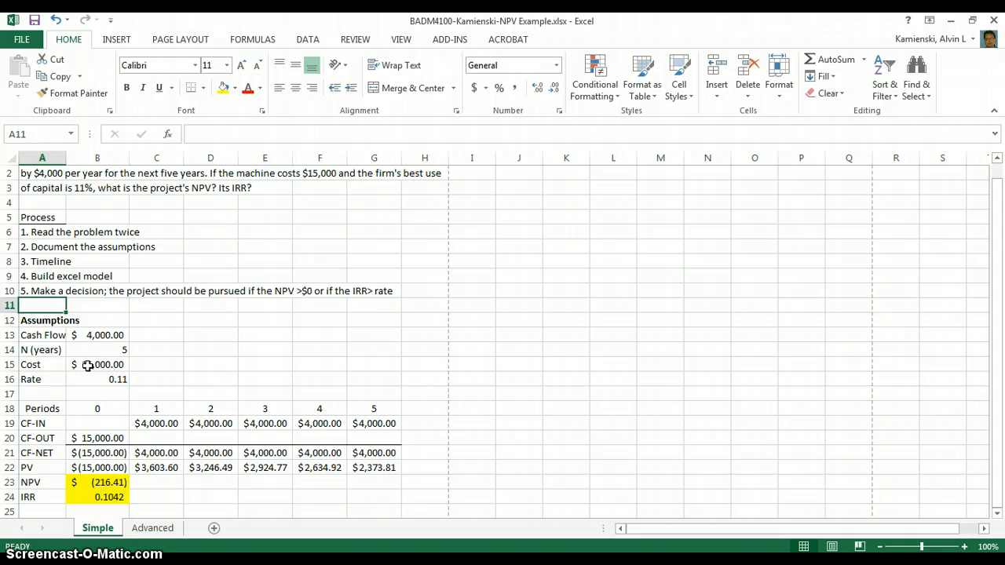
click(41, 189)
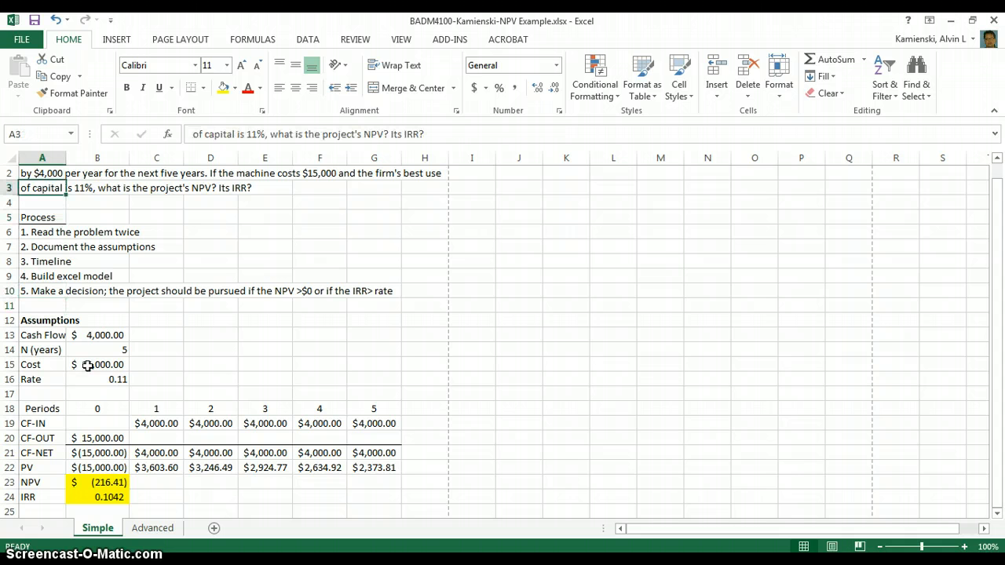
click(97, 482)
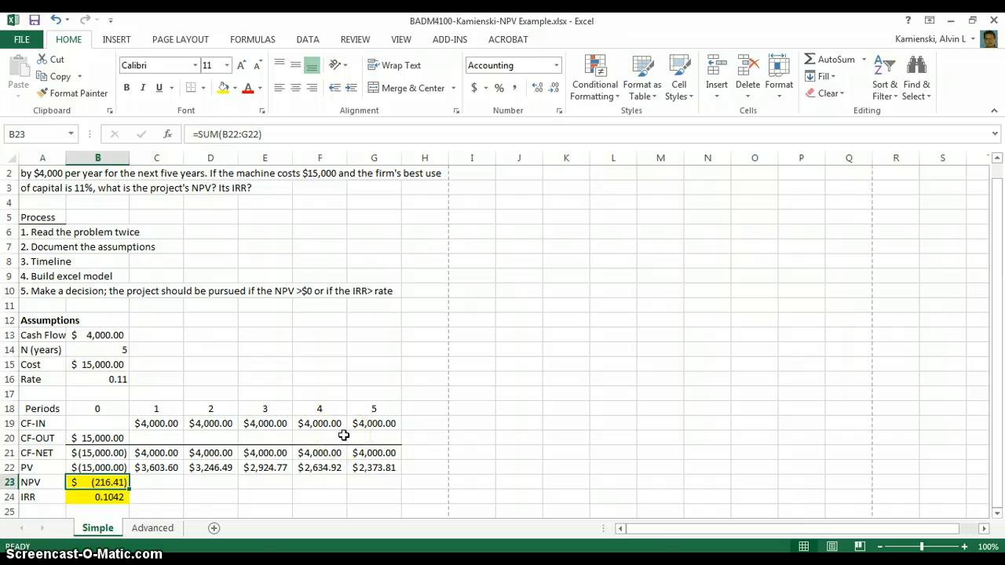
click(98, 468)
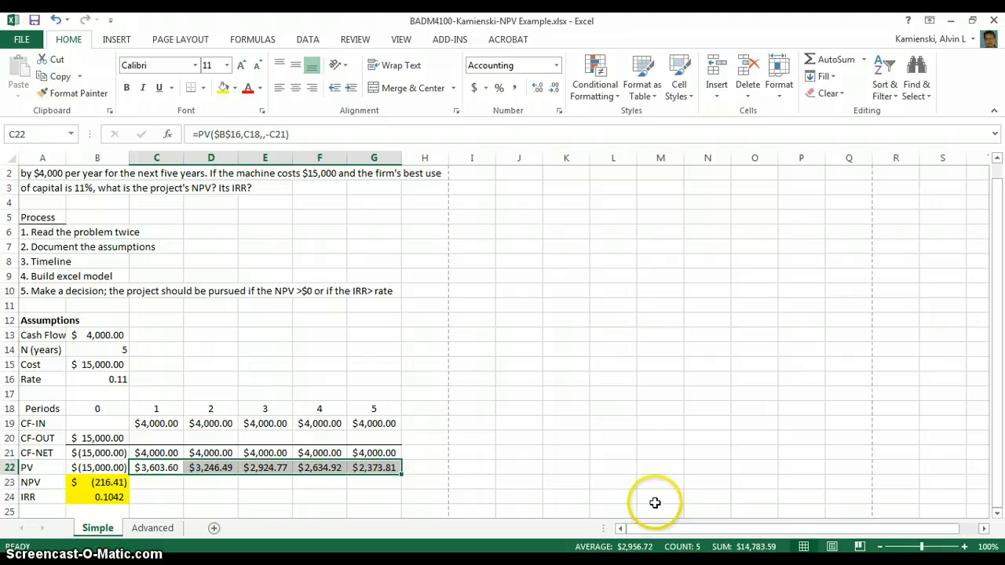
mouse_move(754, 550)
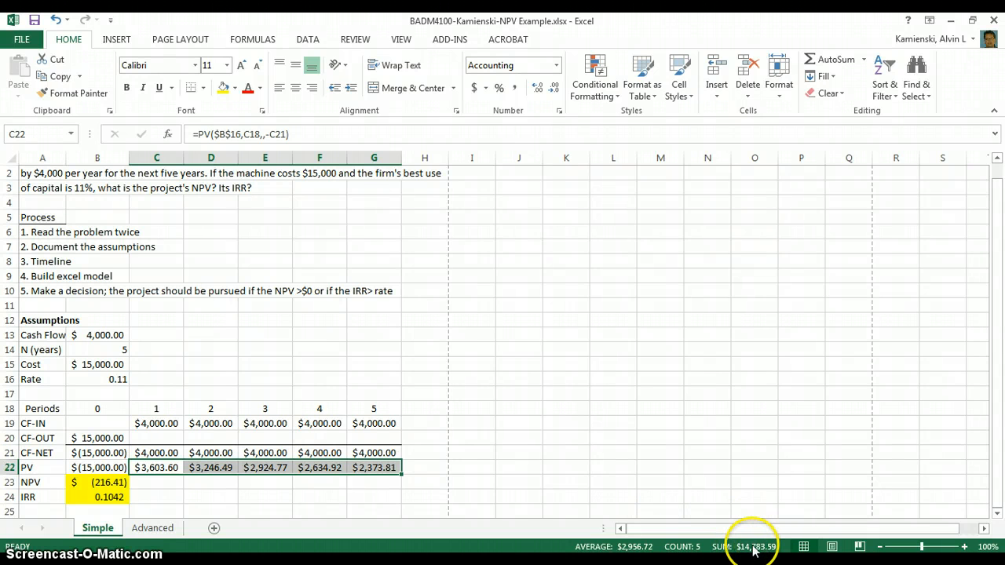